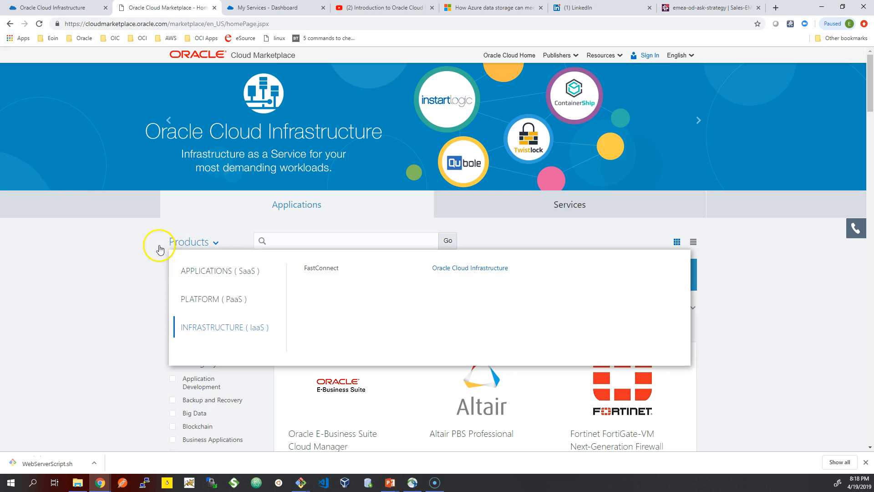
- Scroll the Marketplace listings down to the JD Edwards EnterpriseOne Trial Edition entry
scroll("down", 3)
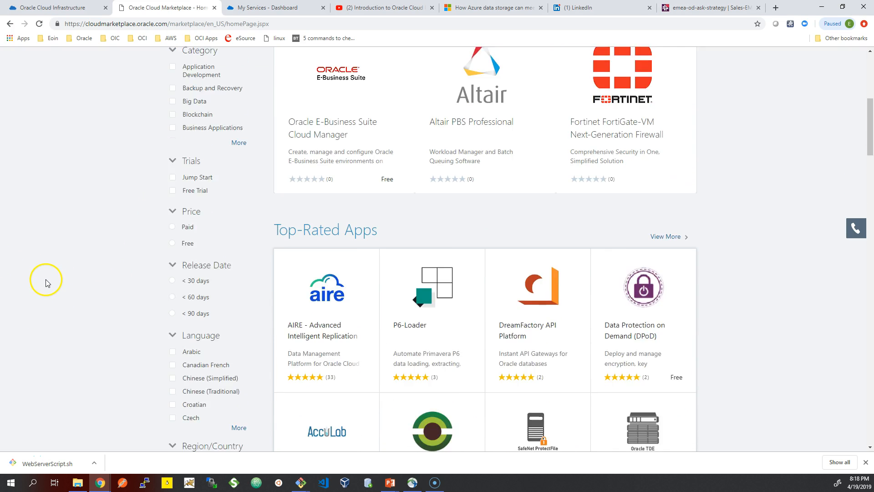
scroll("down", 3)
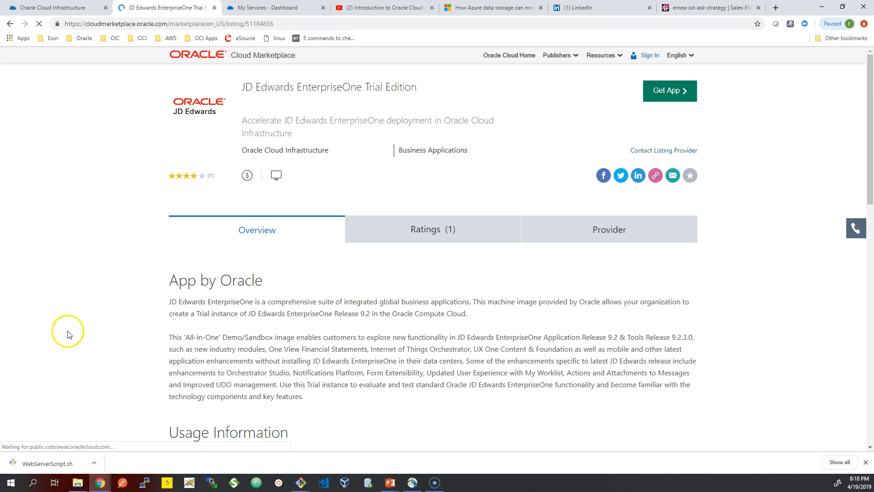
scroll("down", 3)
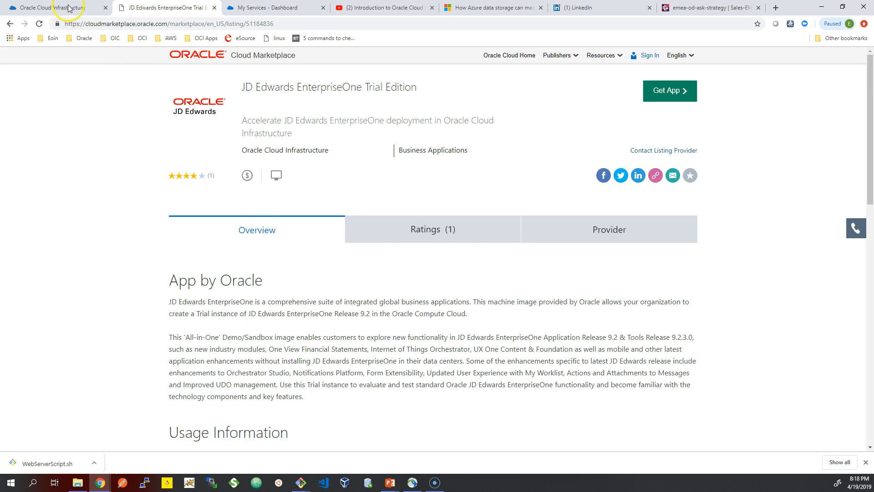
- From the OCI Console hamburger menu, go to Marketplace and scroll to the JD Edwards Trial Edition tile
left_click(47, 8)
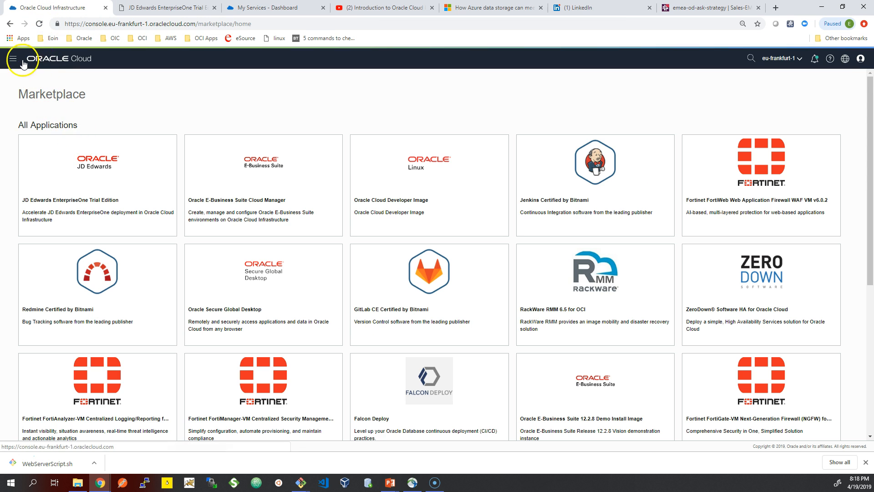
left_click(12, 58)
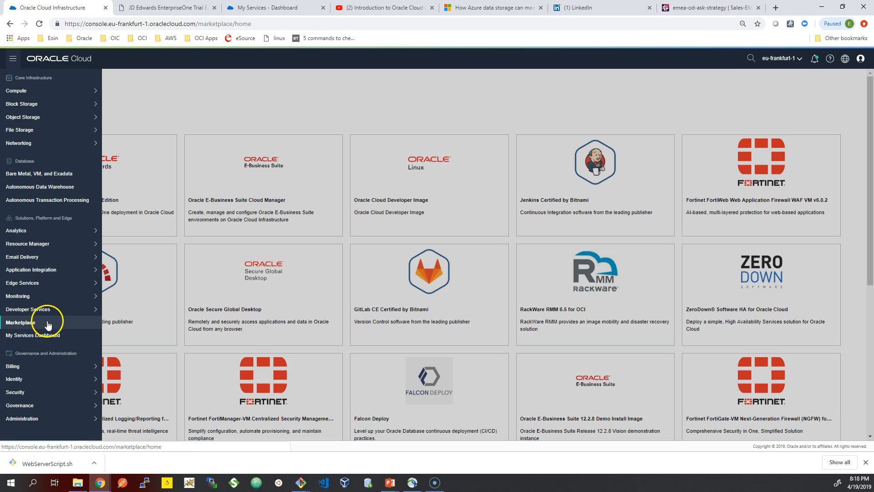
left_click(20, 323)
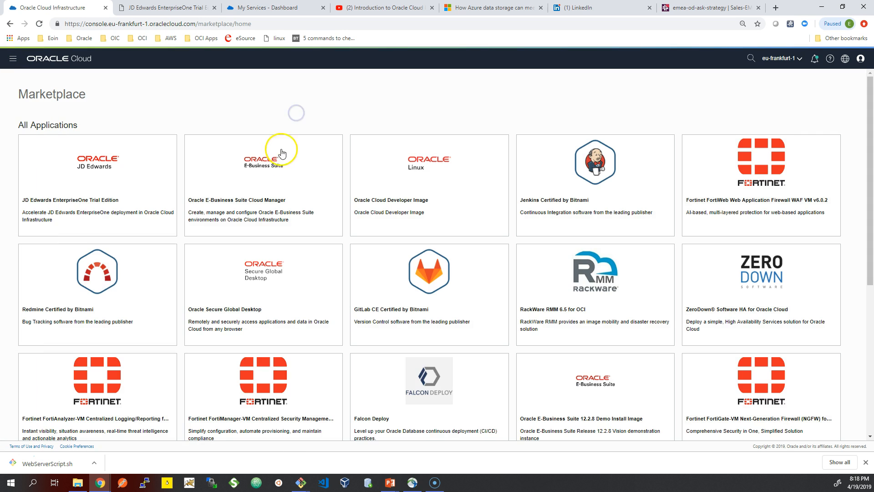
scroll("down", 3)
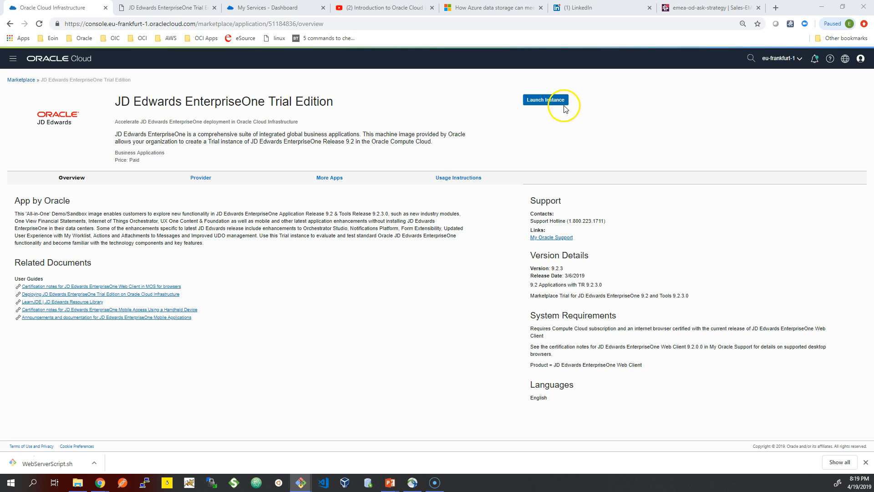
- Launch an instance of the trial edition in your own compartment, accepting the Oracle Standard Terms
left_click(546, 100)
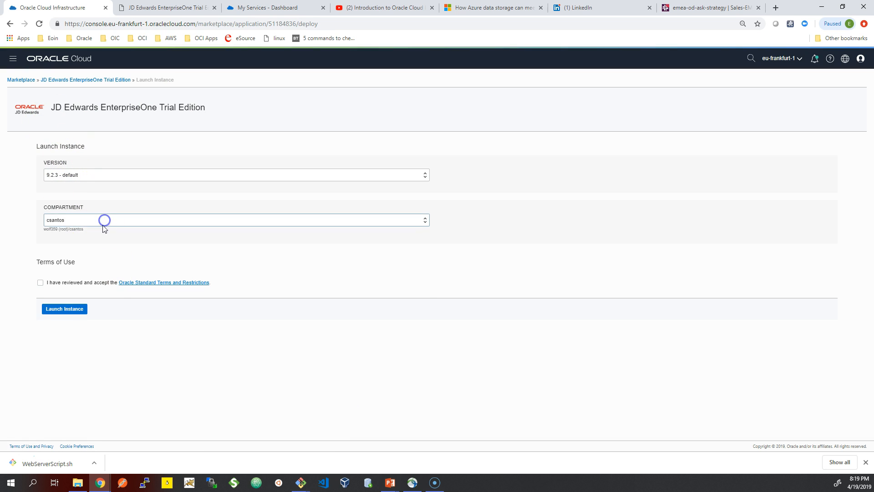
left_click(234, 220)
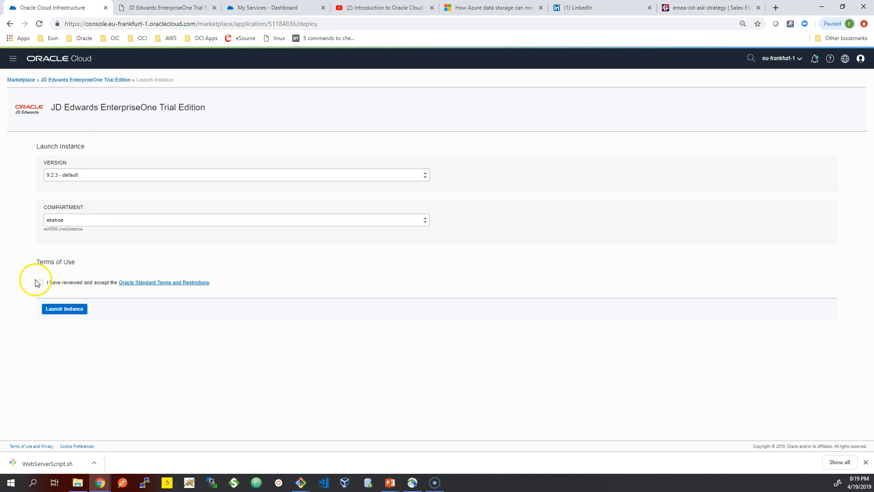
left_click(63, 309)
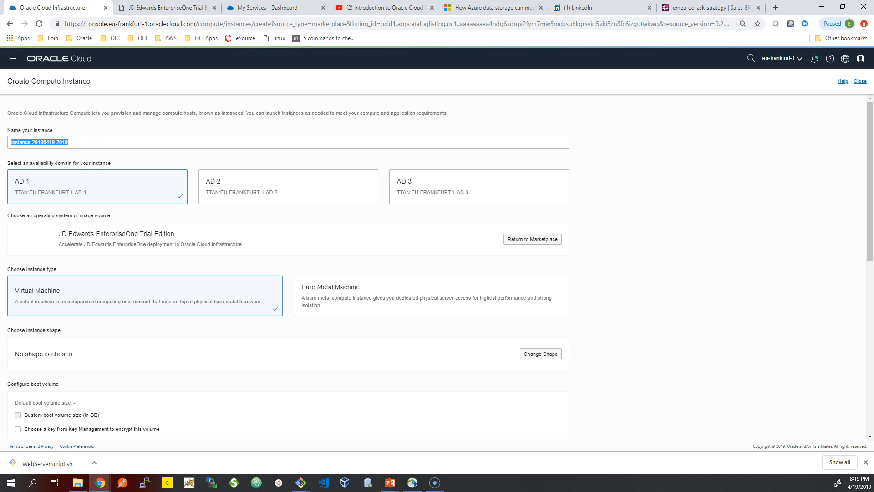
- Name the instance JDE_Demo and keep the VM.Standard2.1 shape after reviewing the shape list
type("JDE_Demo")
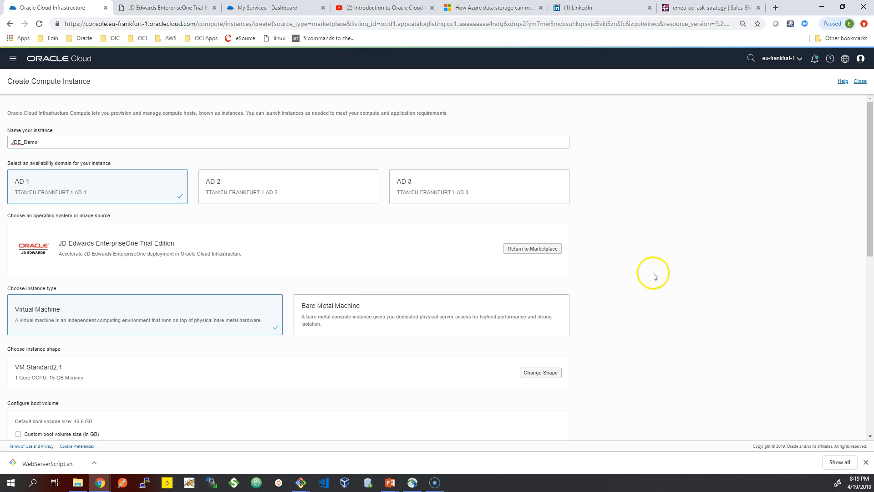
scroll("down", 3)
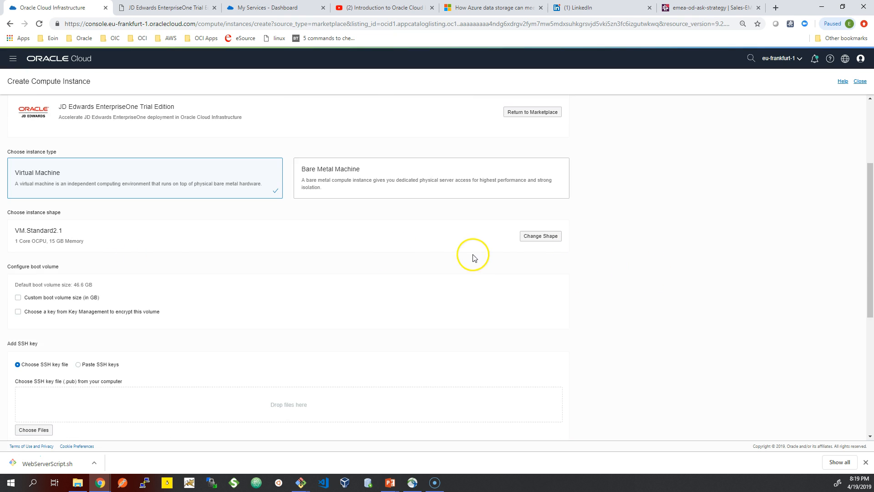
left_click(540, 236)
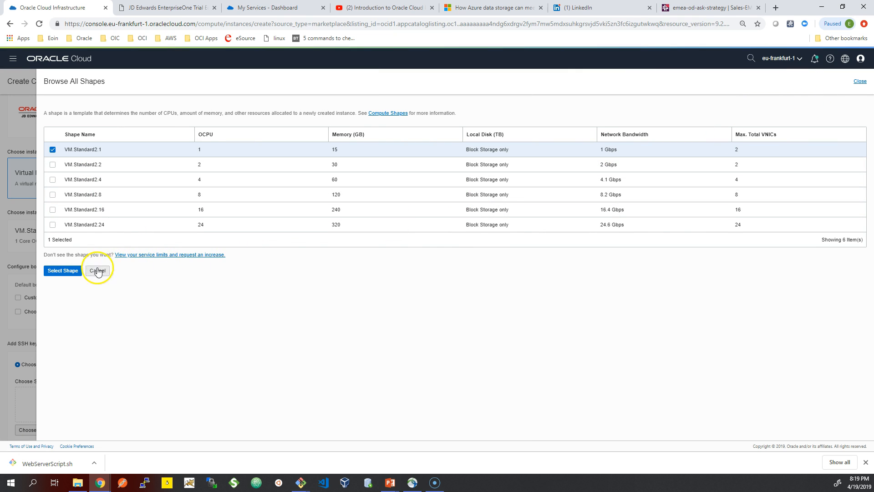
left_click(96, 270)
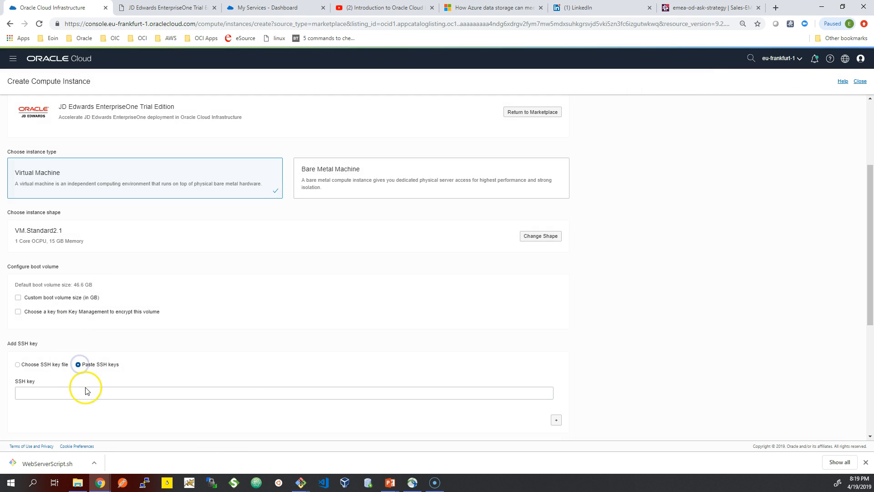
scroll("down", 3)
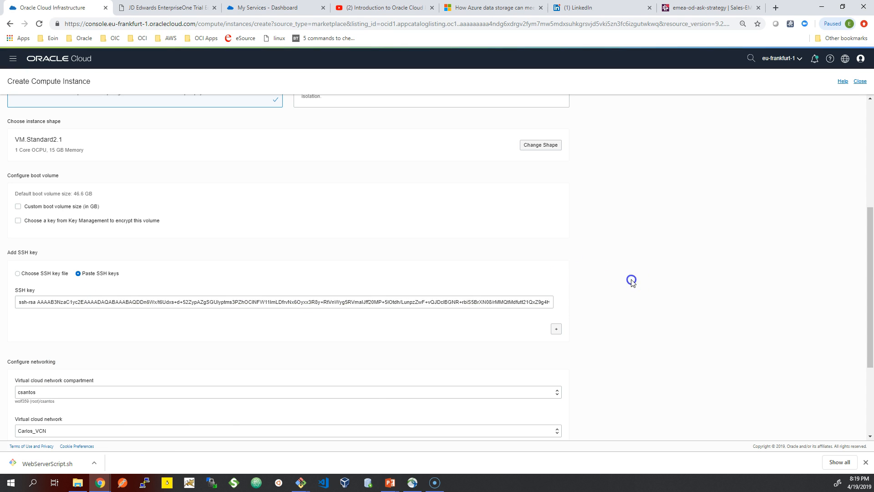
- Set networking to your own compartment on DatabaseVCN and create the JDE_Demo instance
left_click(102, 255)
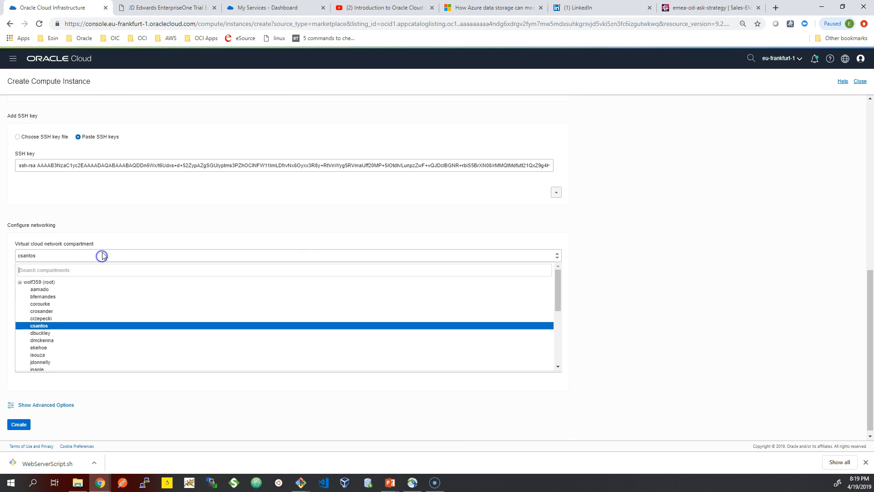
left_click(39, 348)
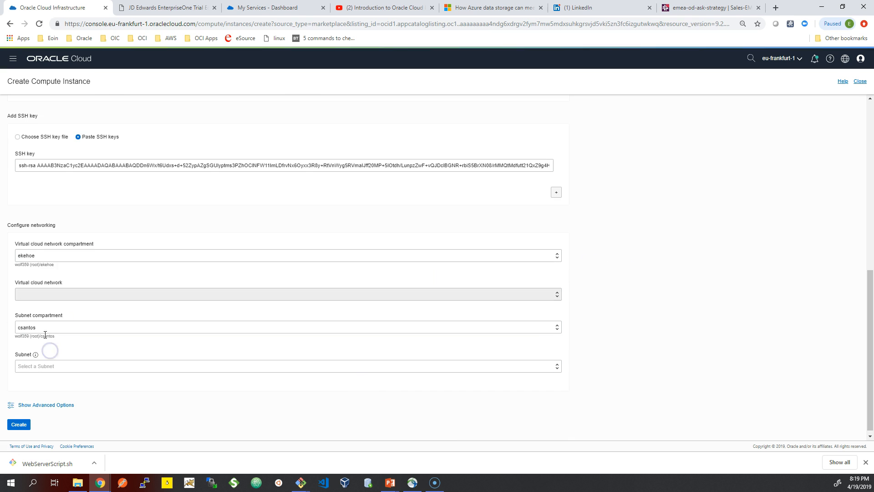
left_click(287, 294)
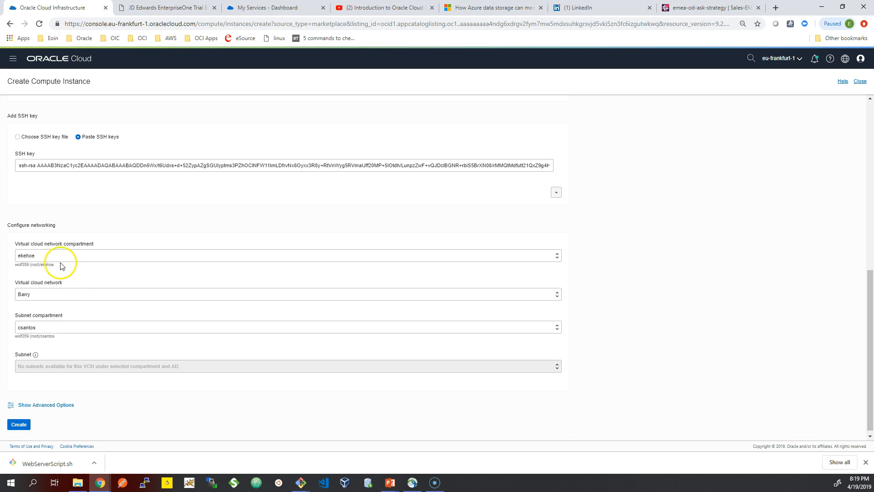
left_click(287, 294)
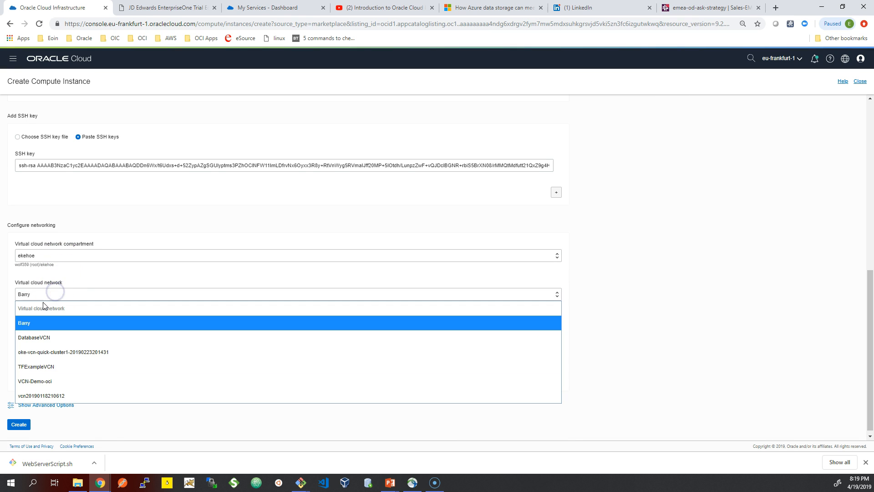
mouse_move(87, 352)
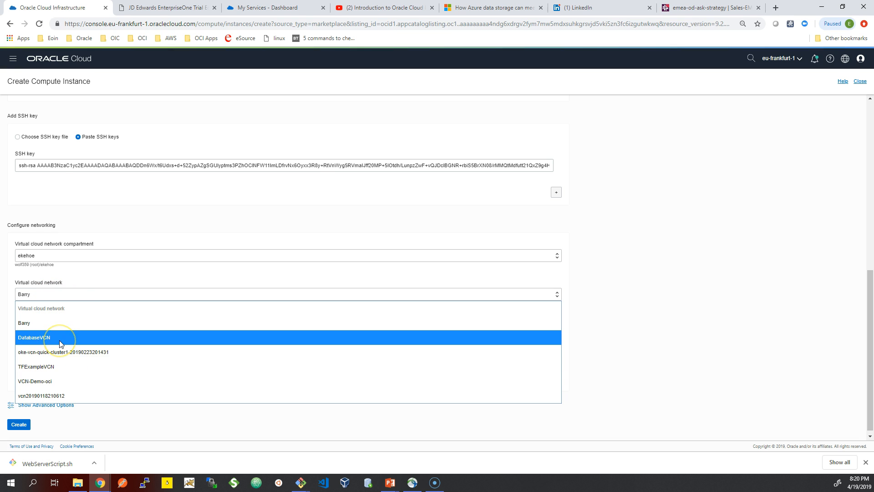
left_click(33, 337)
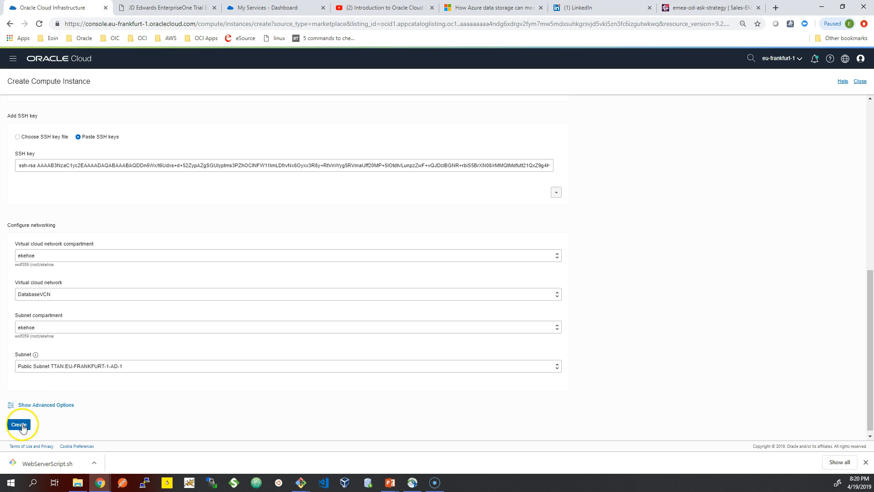
left_click(18, 425)
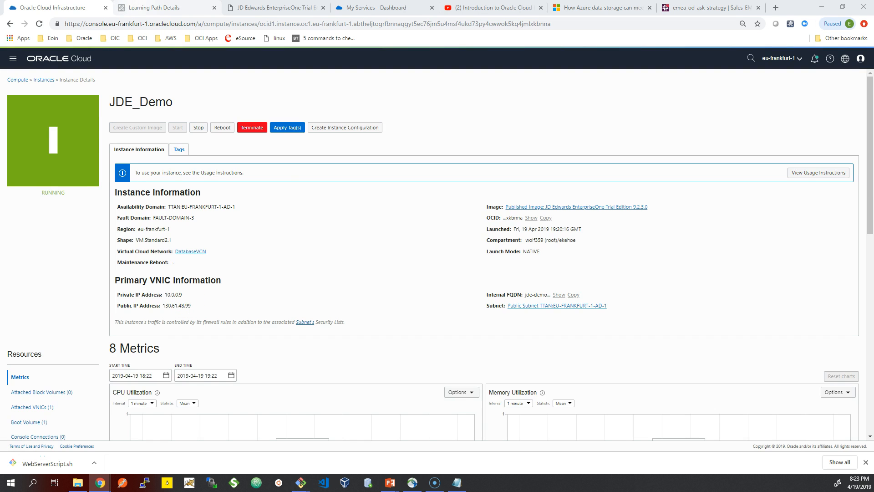
- In the learning path, scroll to module 5 and open Performing First-Time Configuration of Trial Edition
left_click(156, 7)
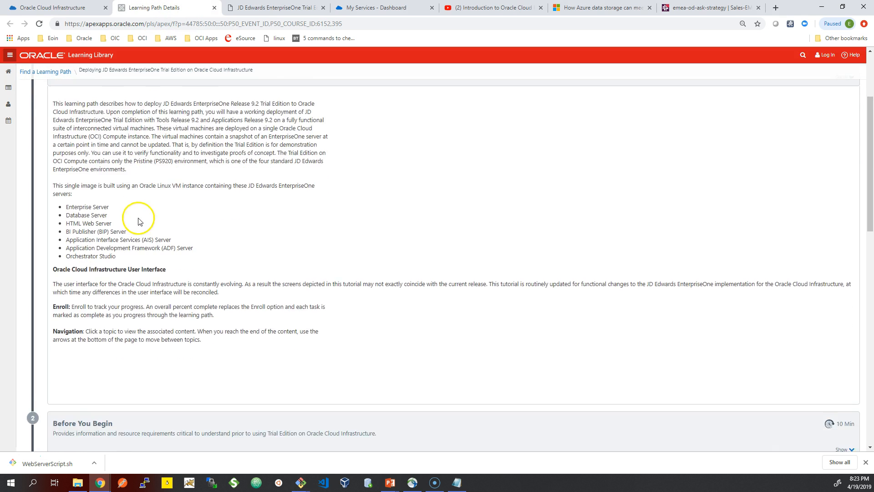
scroll("down", 3)
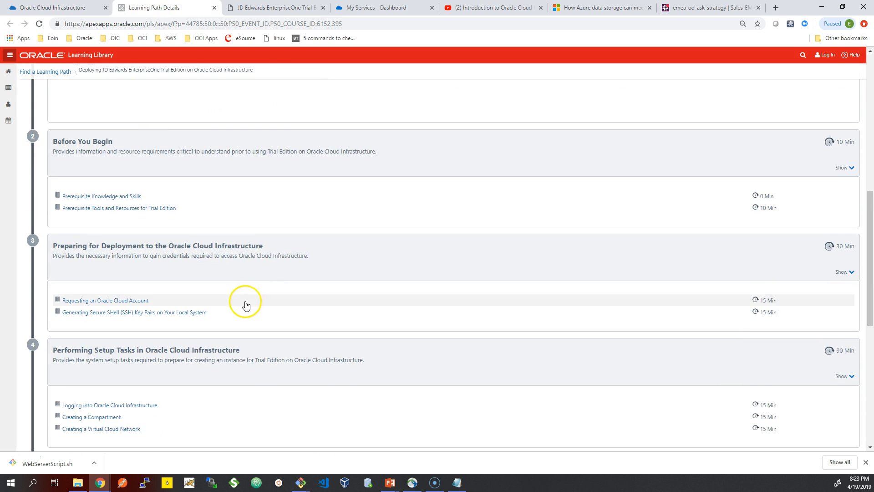
scroll("down", 3)
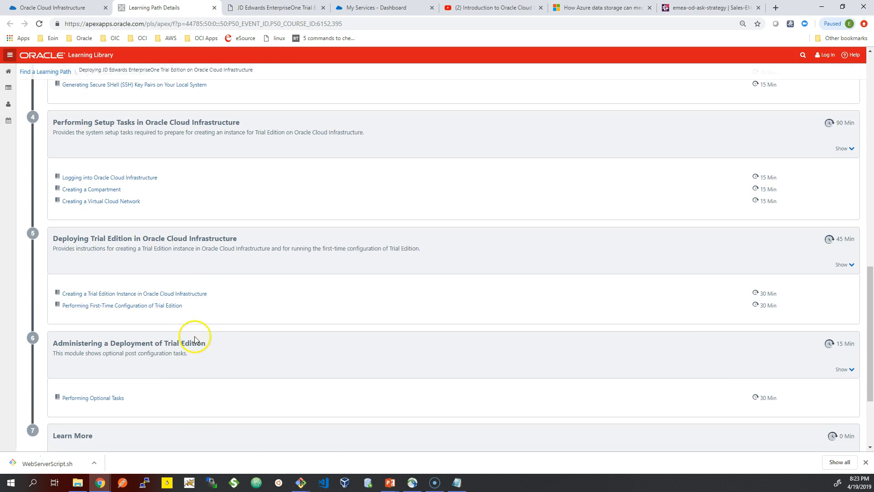
scroll("down", 3)
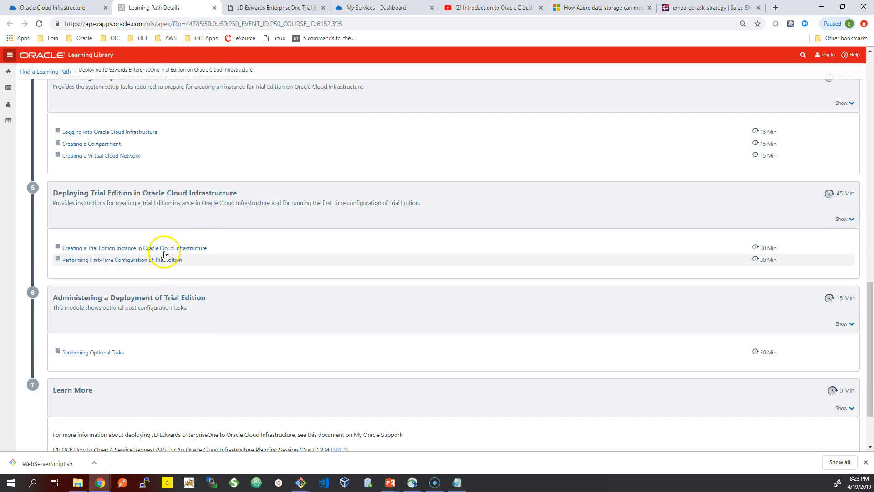
left_click(121, 260)
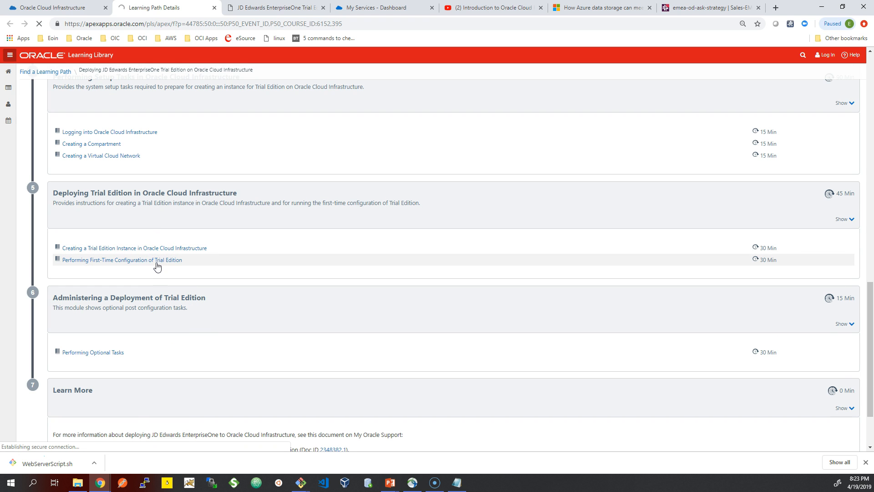
left_click(121, 260)
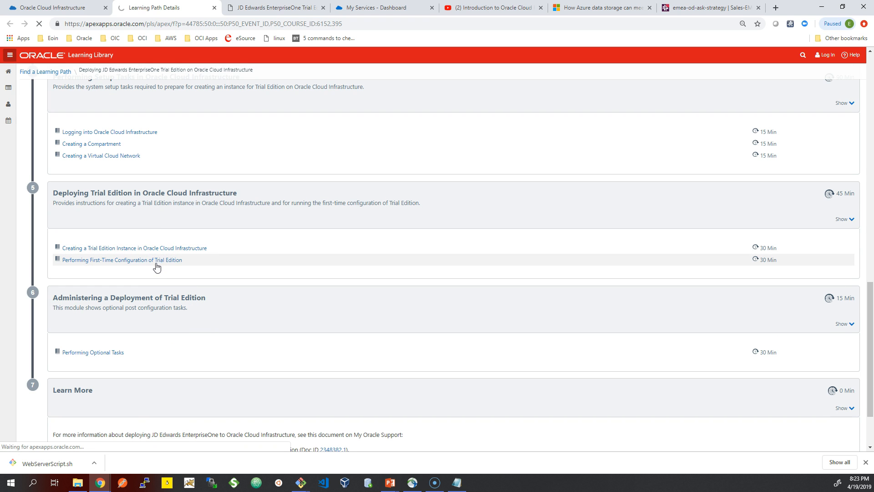
left_click(121, 260)
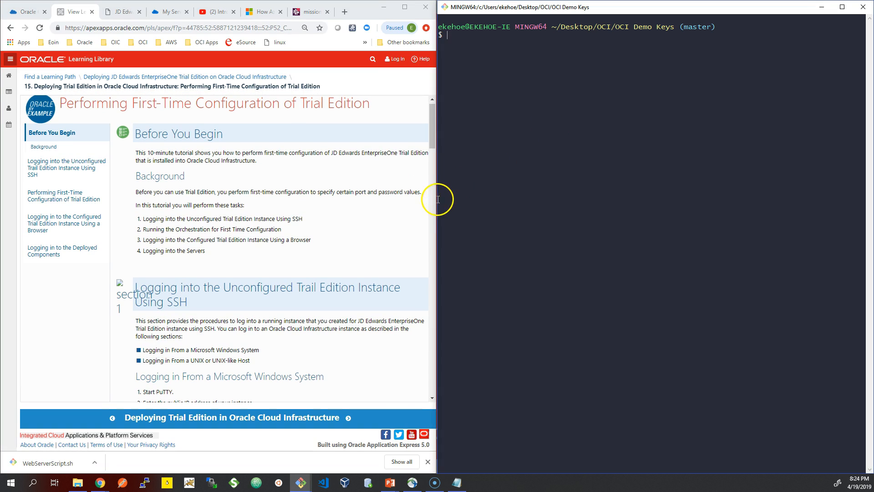
- SSH as opc to the instance's public IP 130.61.48.99, answering yes to the host key prompt
type("ssh -i mykey opc")
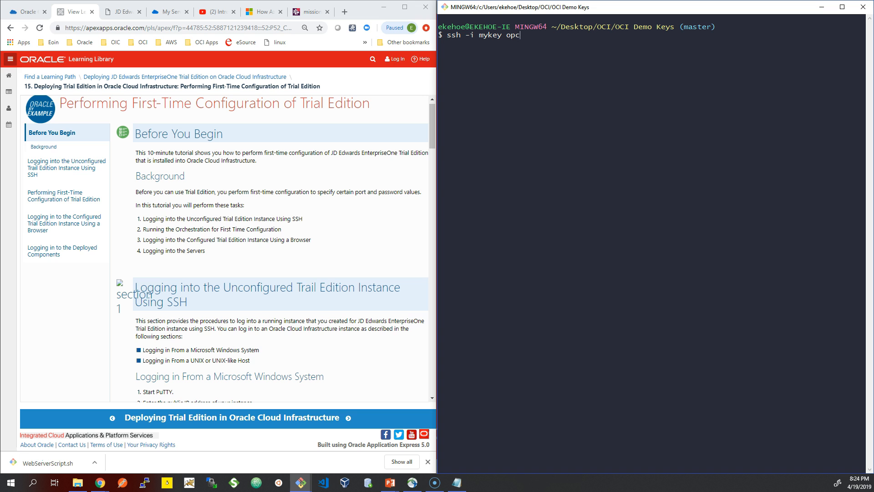
type("@")
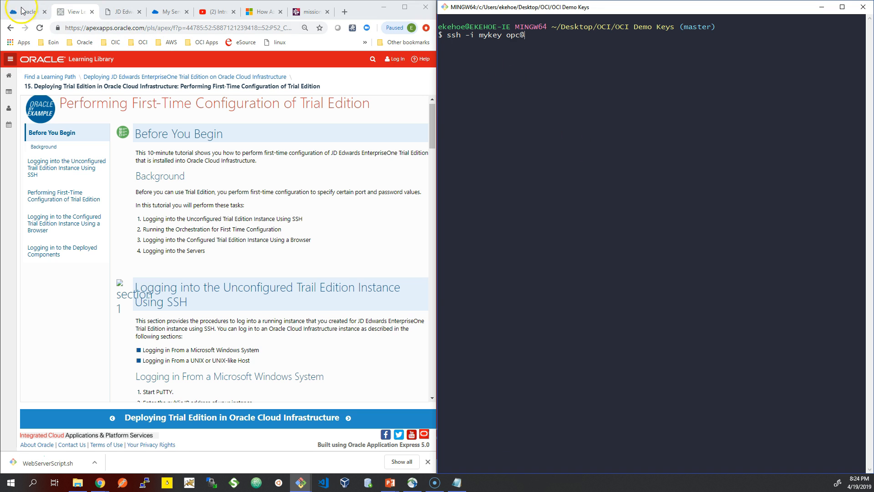
left_click(25, 11)
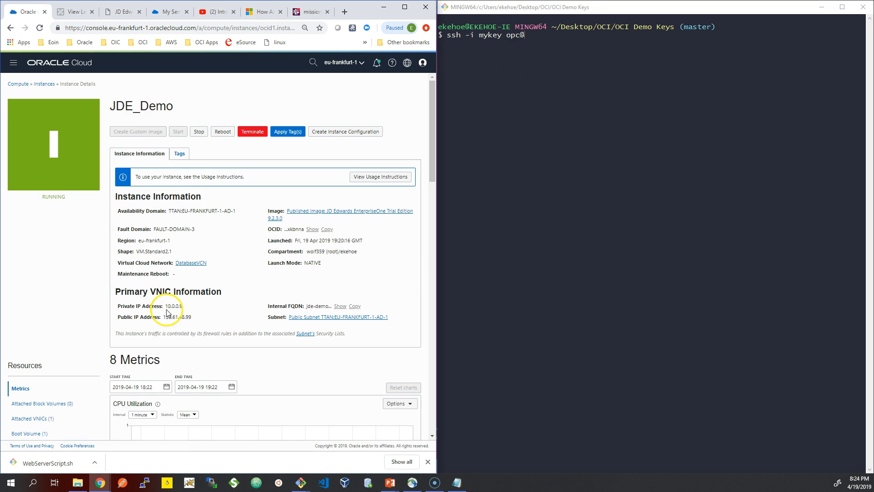
double_click(176, 317)
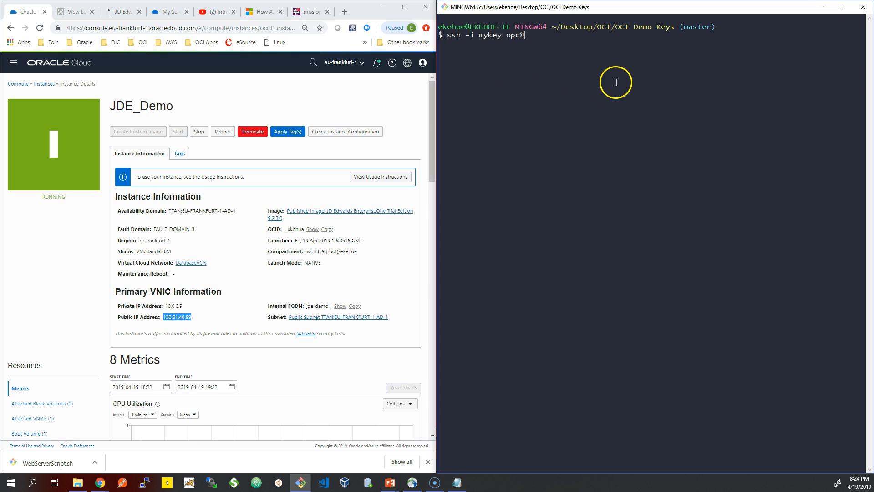
type("130.61.48.99")
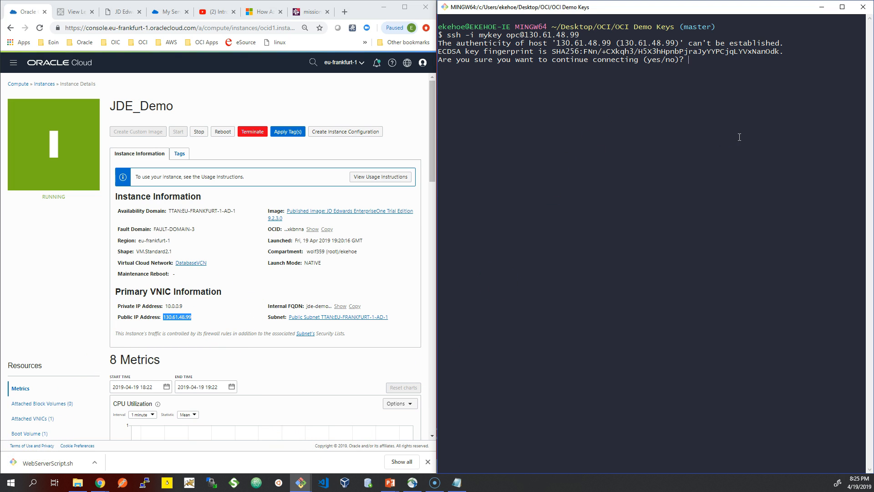
type("yes")
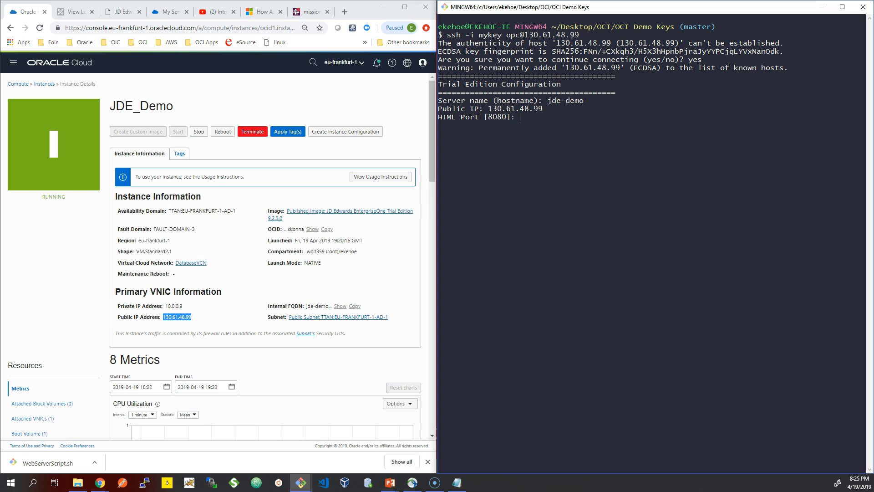
mouse_move(494, 175)
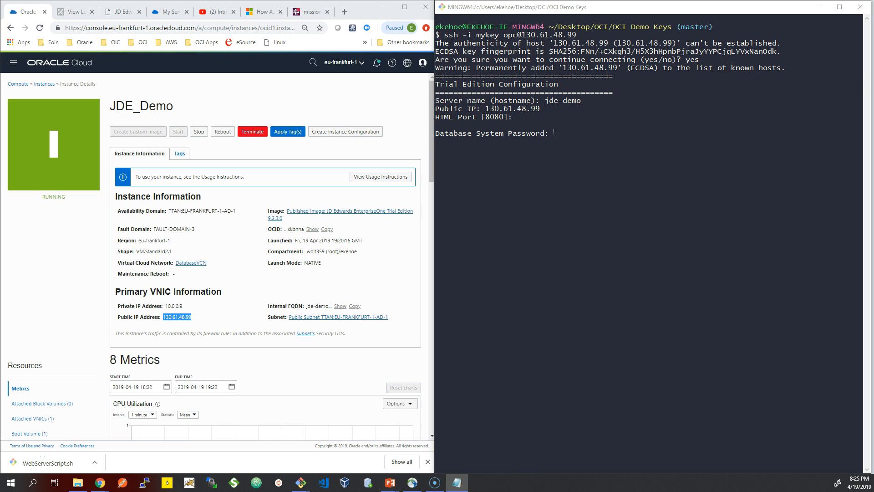
- Paste and confirm the database system, JDE user and WebLogic admin passwords at the configuration prompts
right_click(550, 132)
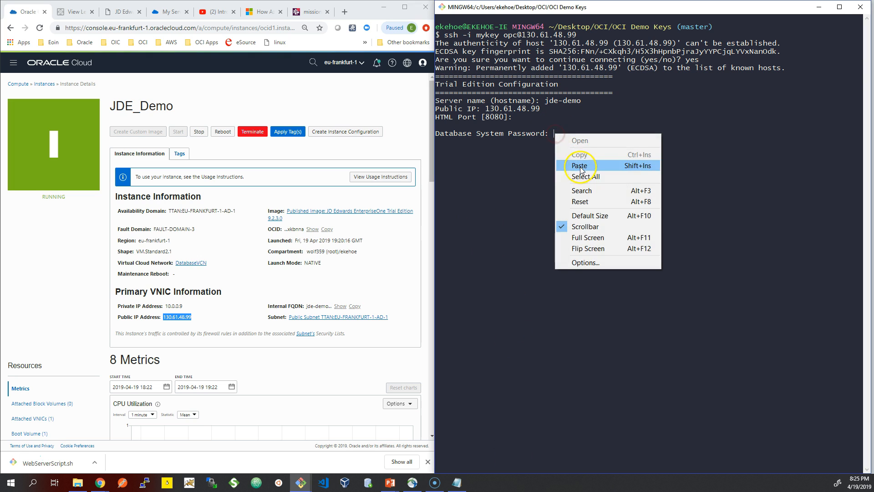
left_click(579, 166)
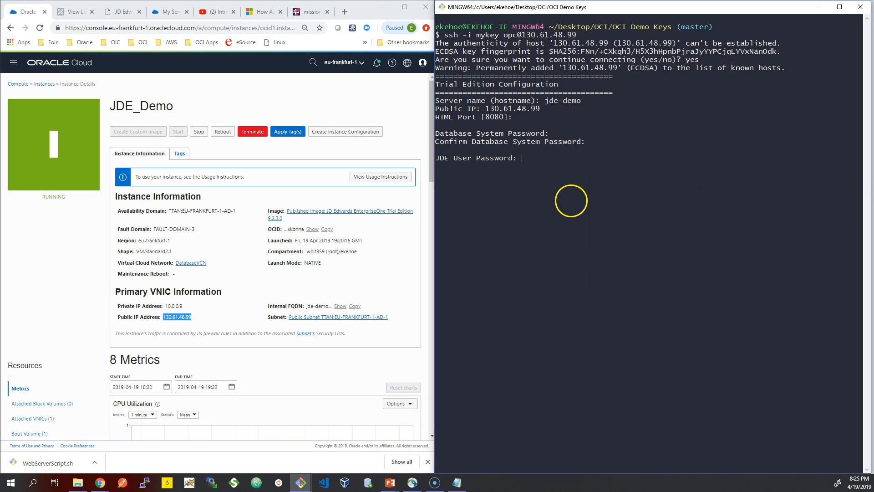
right_click(570, 201)
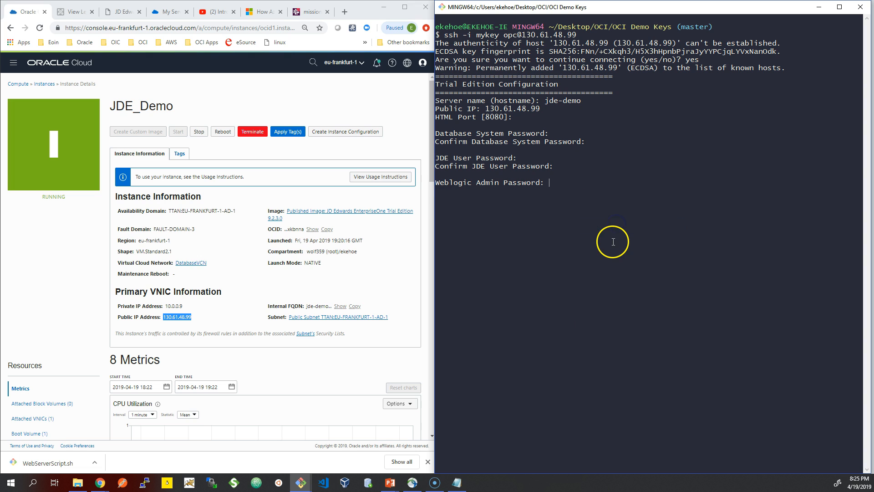
right_click(612, 242)
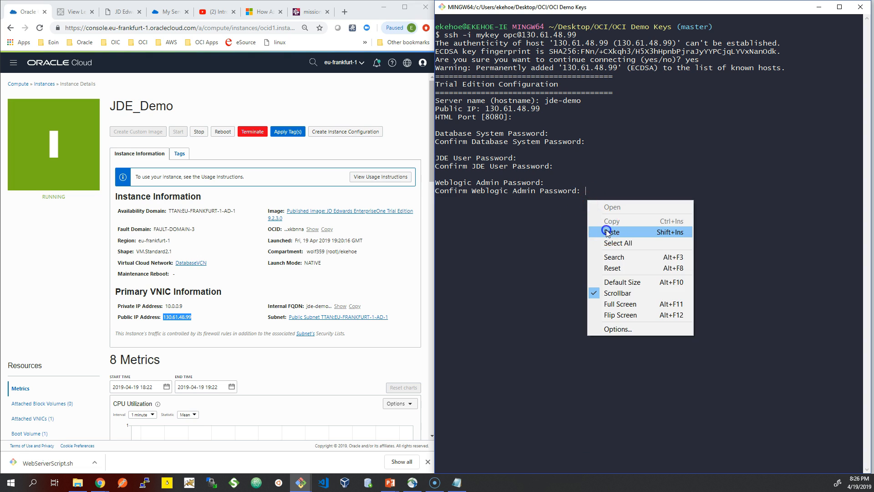
left_click(612, 232)
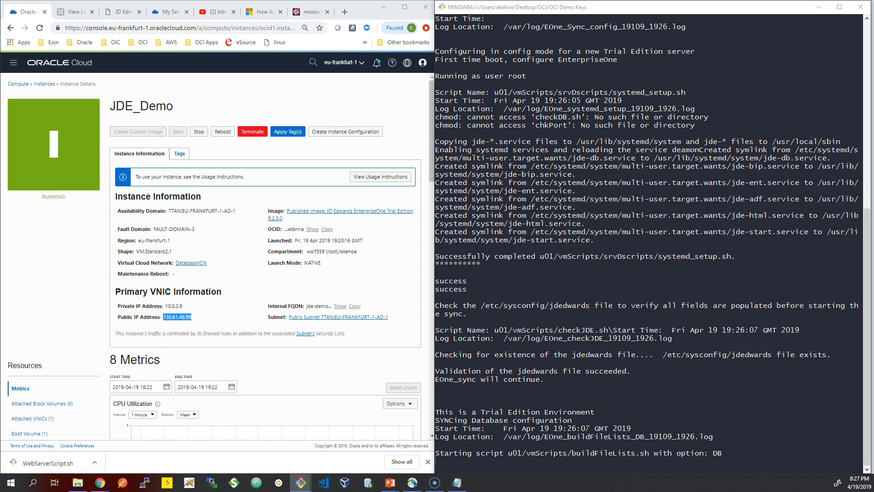
mouse_move(481, 423)
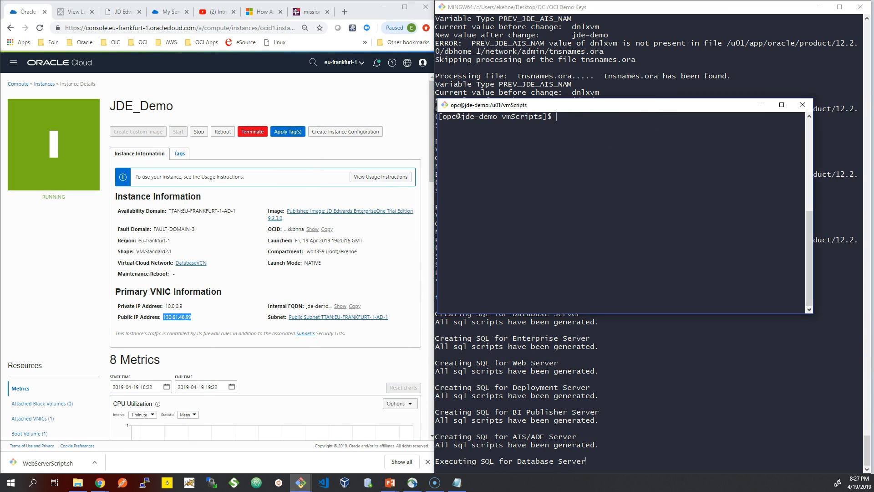
- List the vmScripts folder with ls, then backspace away a half-typed cat command
type("ls")
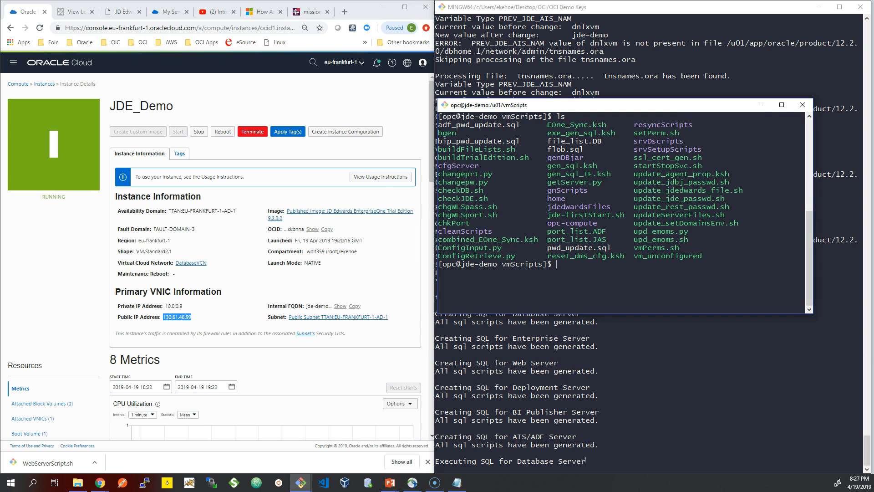
type("cat vmscr")
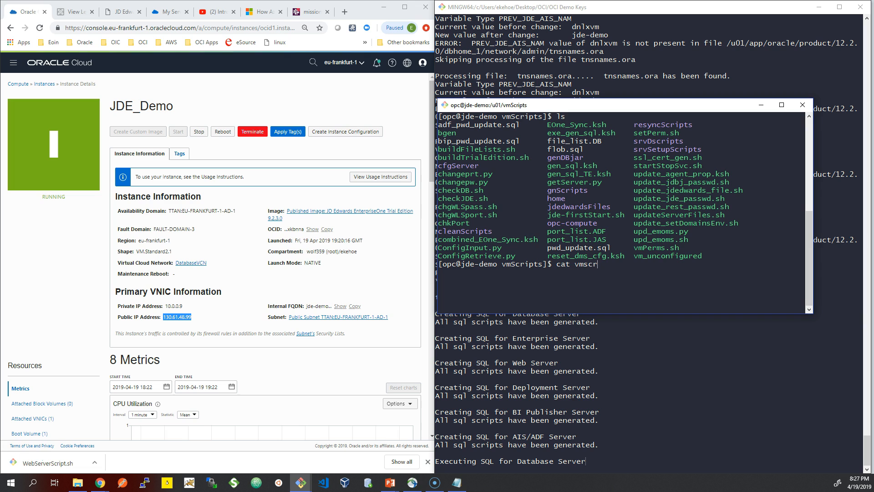
key("BackSpace")
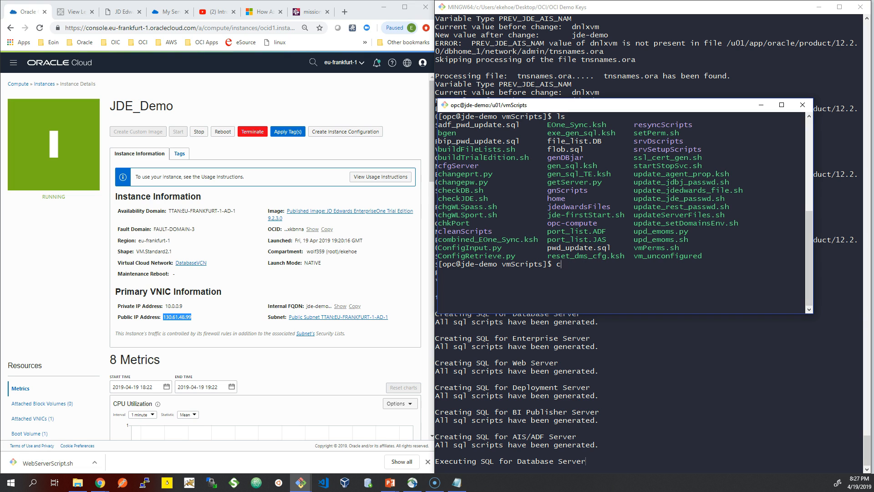
key("BackSpace")
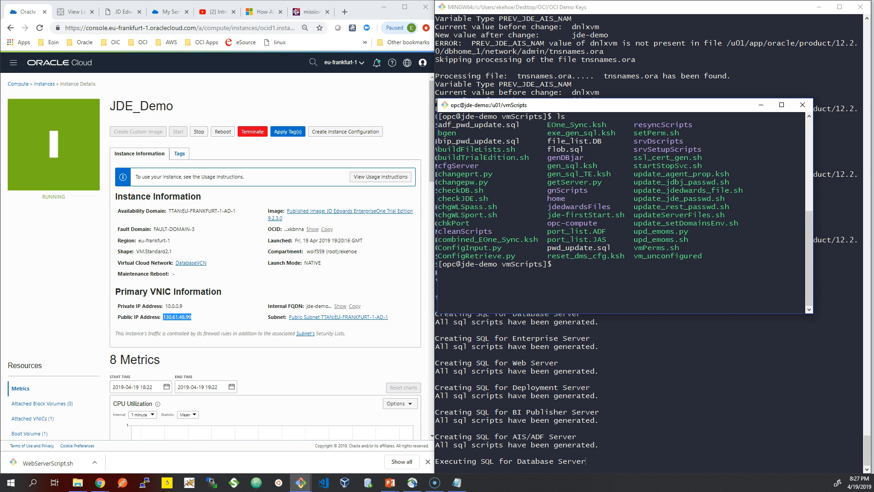
mouse_move(66, 402)
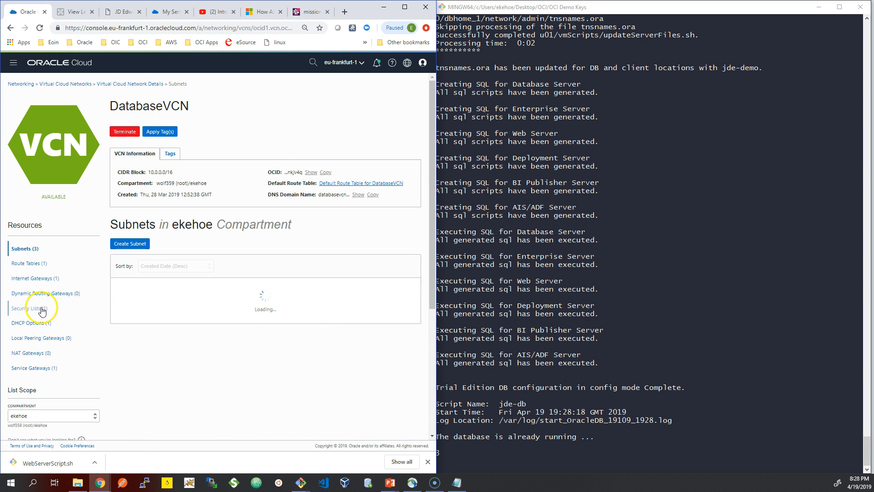
- Open DatabaseVCN's Default Security List and start editing all its rules
left_click(27, 308)
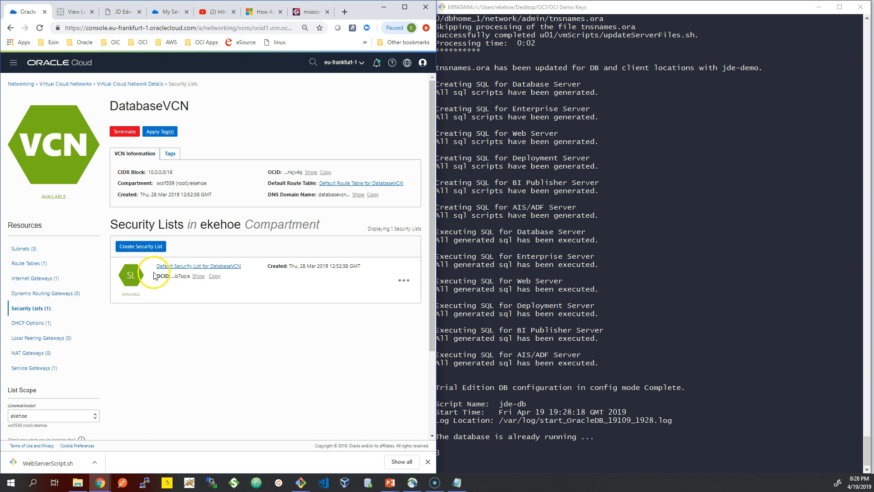
left_click(197, 266)
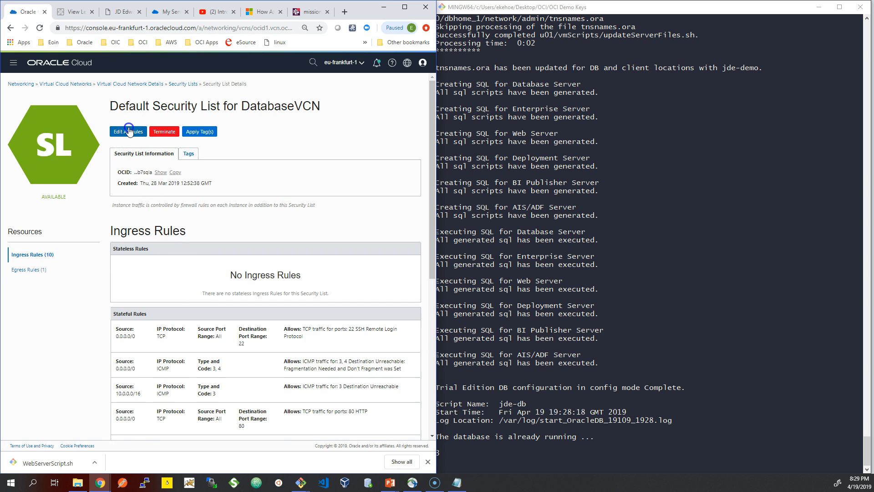
left_click(127, 131)
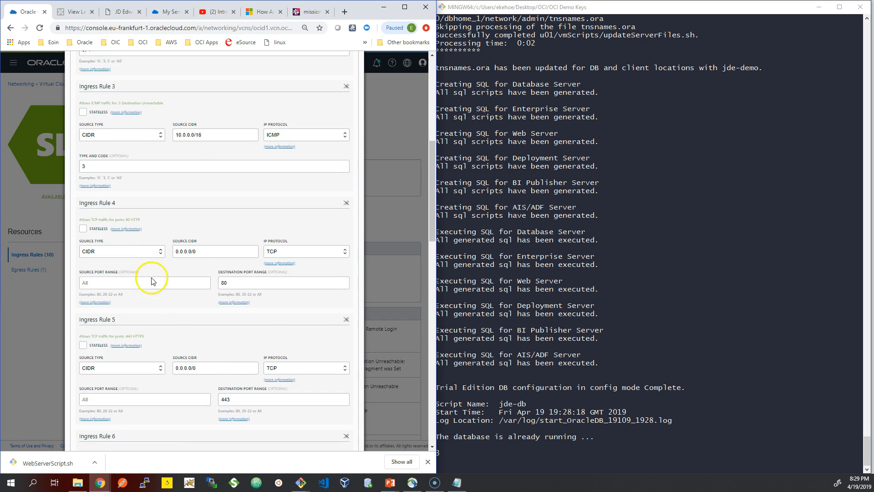
scroll("down", 3)
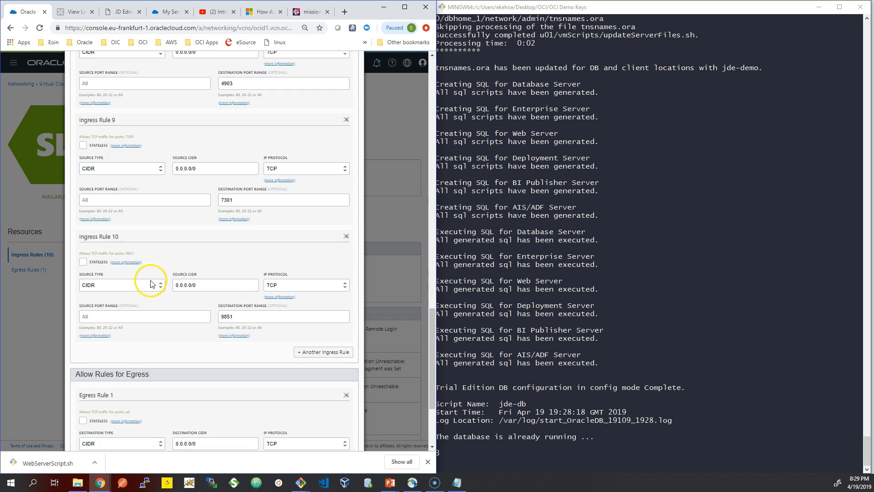
- Add an ingress rule for TCP port 8080 from 0.0.0.0/0 and save the security list rules
left_click(323, 352)
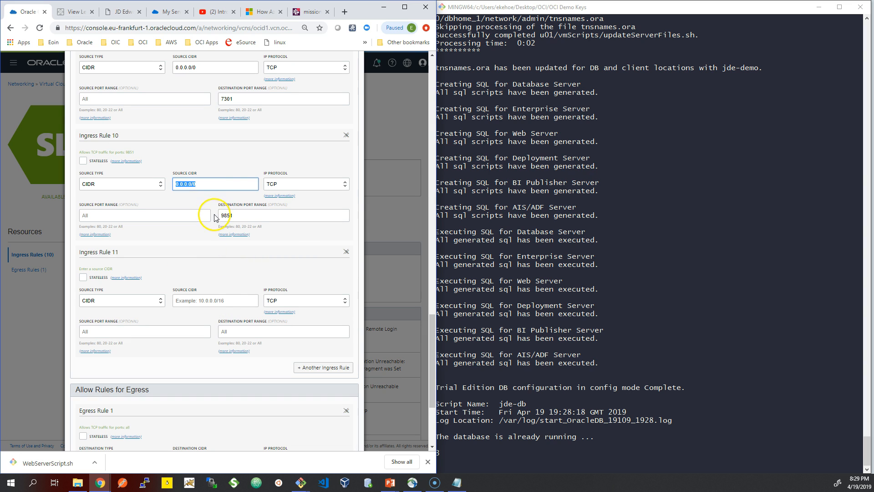
type("0.0.0.0/0")
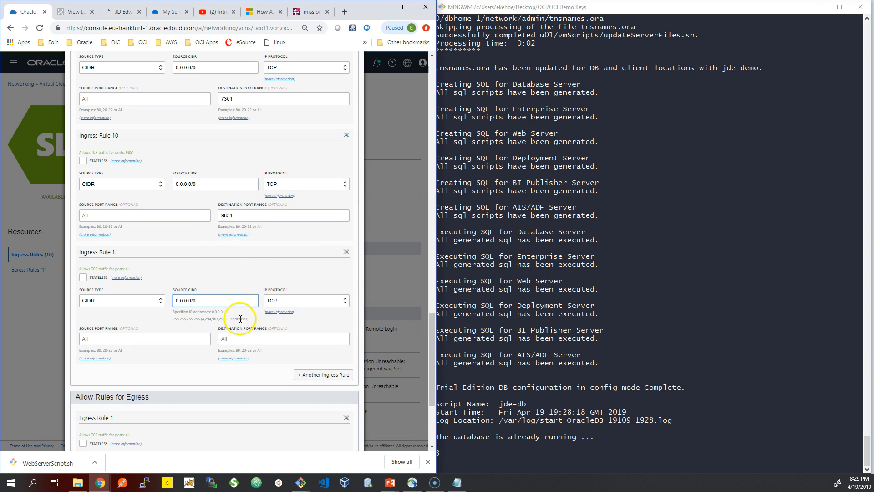
type("8080")
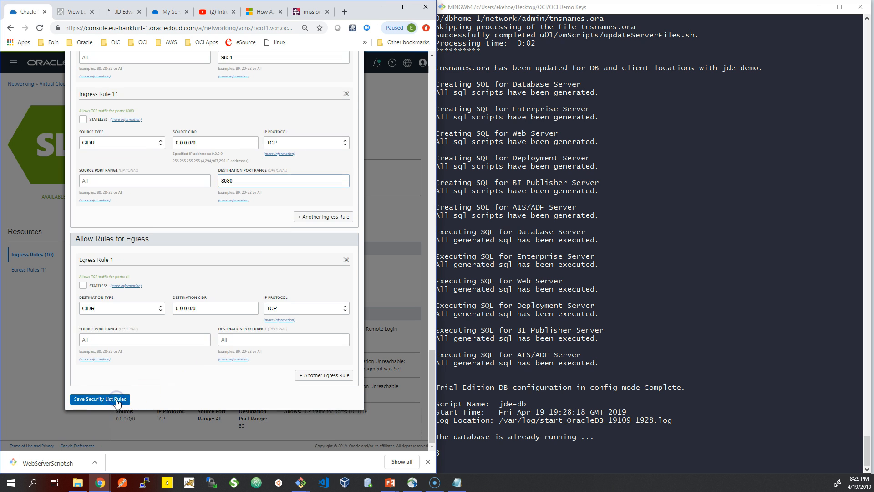
left_click(99, 399)
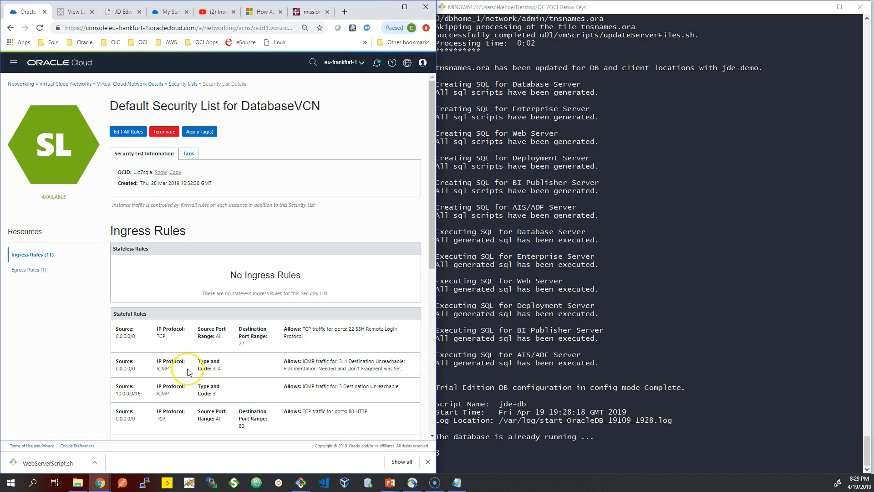
left_click(13, 62)
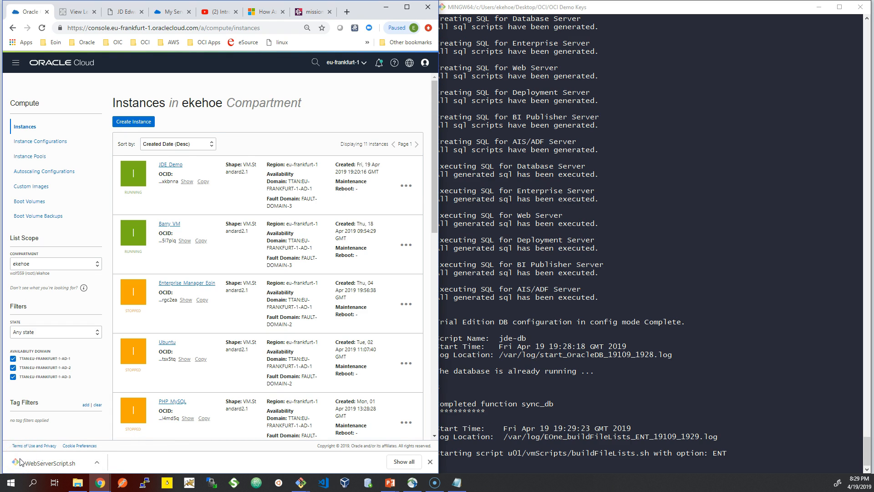
left_click(170, 164)
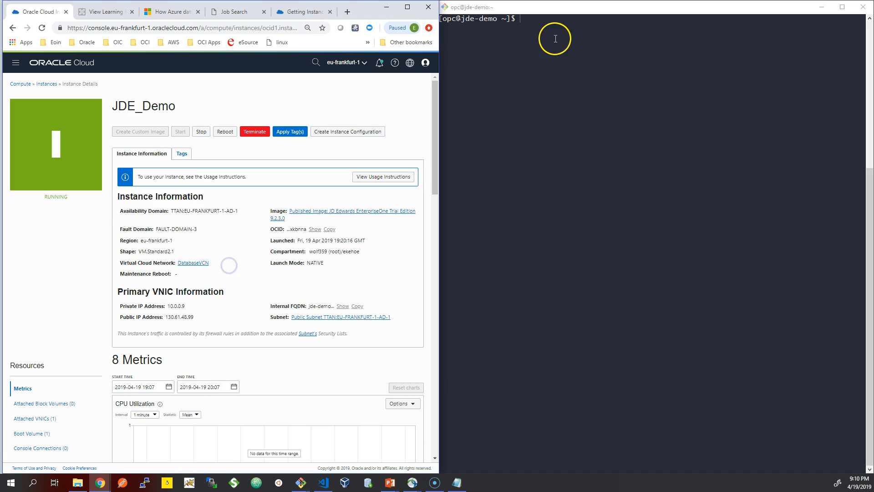
type("curl -L http://169.254.169.254/opc/v1/instance/")
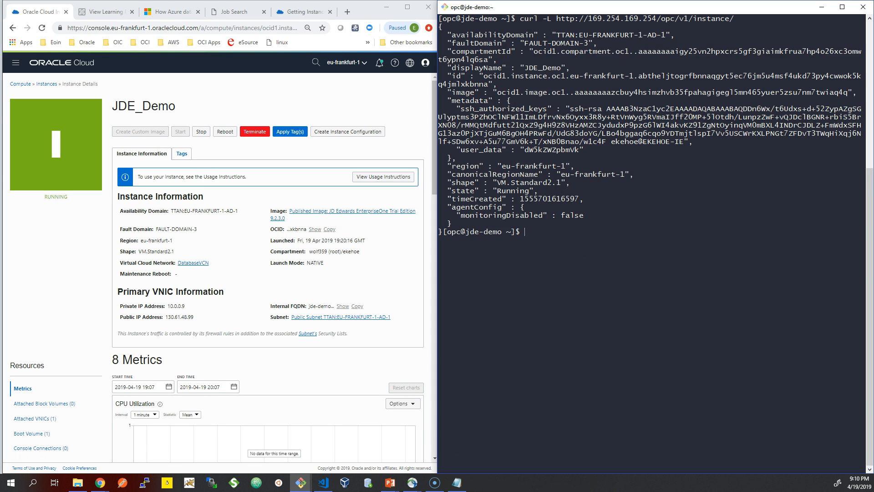
double_click(178, 315)
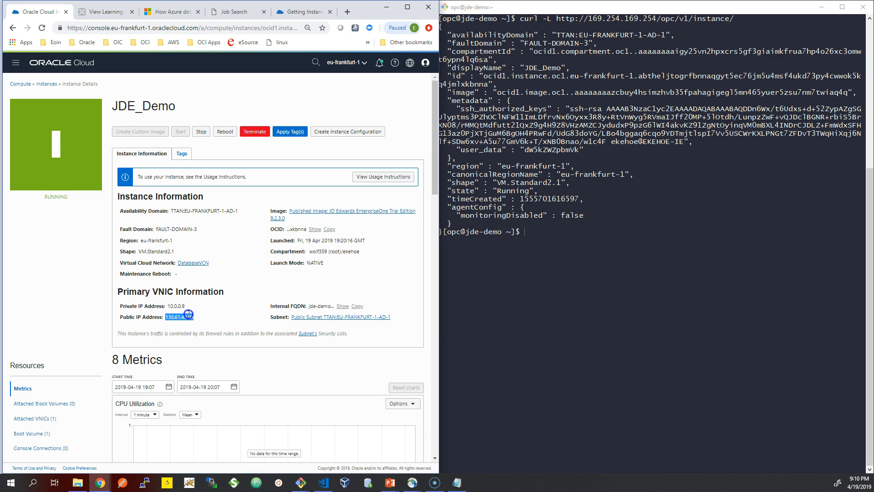
- Bring up the guide's E1Menu.maf browser-login URL syntax in the Learning Library
left_click(105, 11)
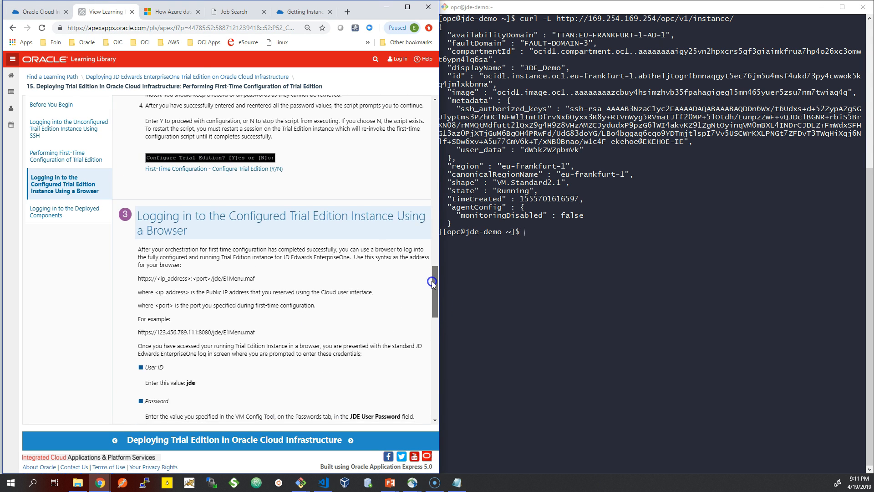
scroll("down", 3)
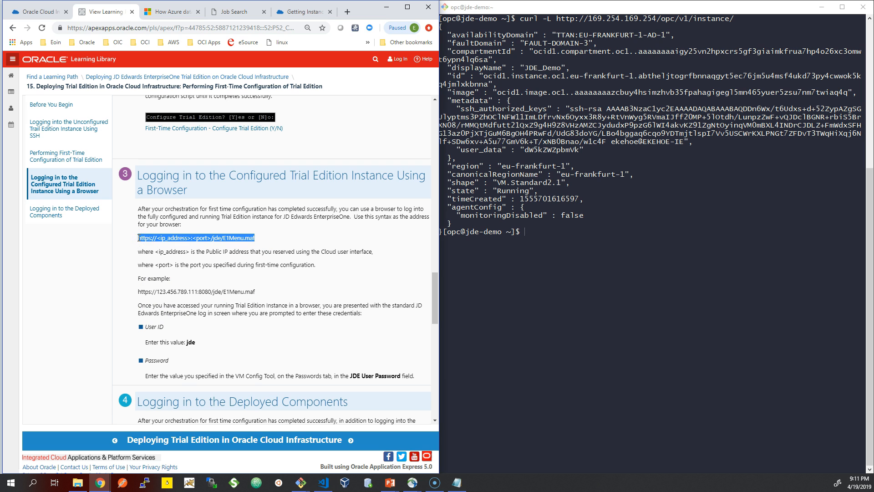
left_click(345, 11)
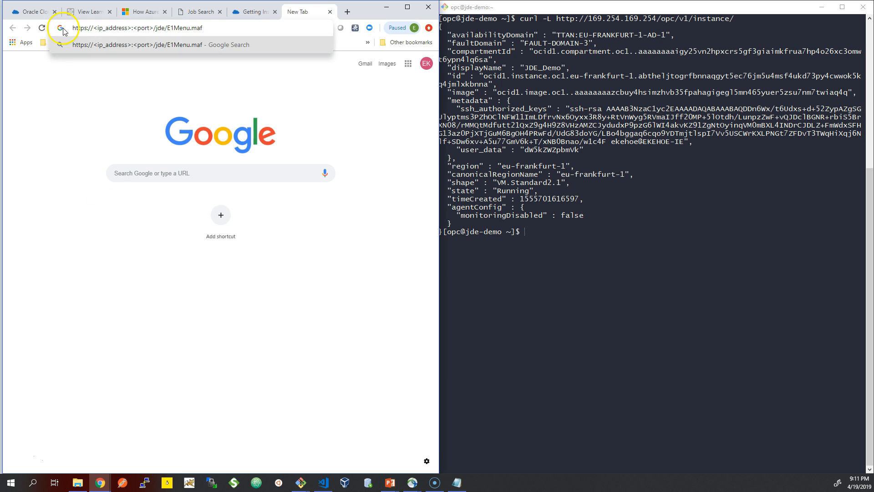
left_click(31, 11)
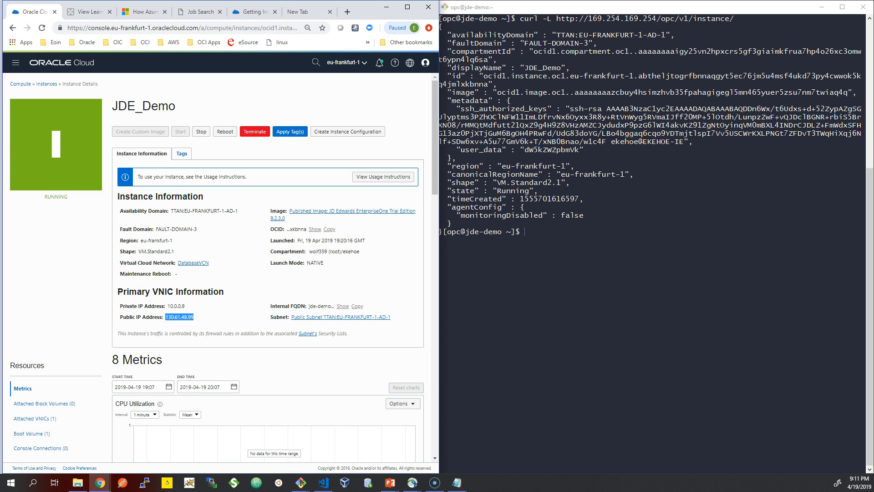
type("https://<ip_address>:<port>/jde/E1Menu.maf")
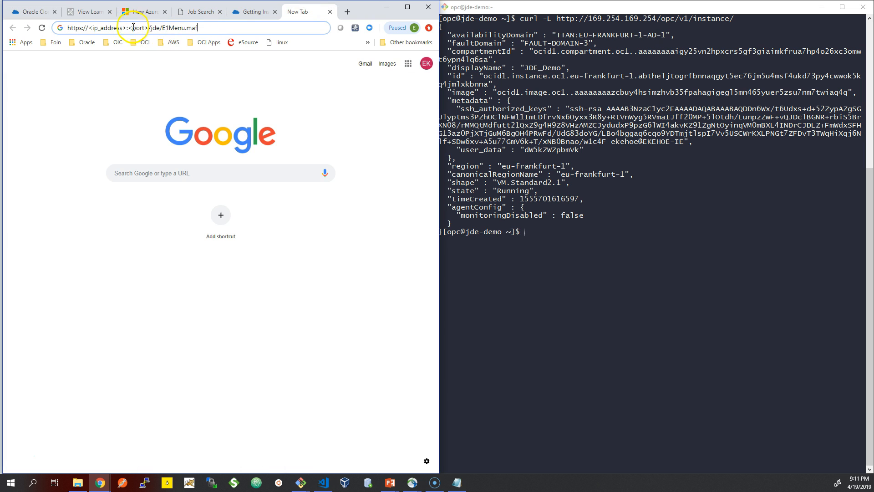
double_click(112, 28)
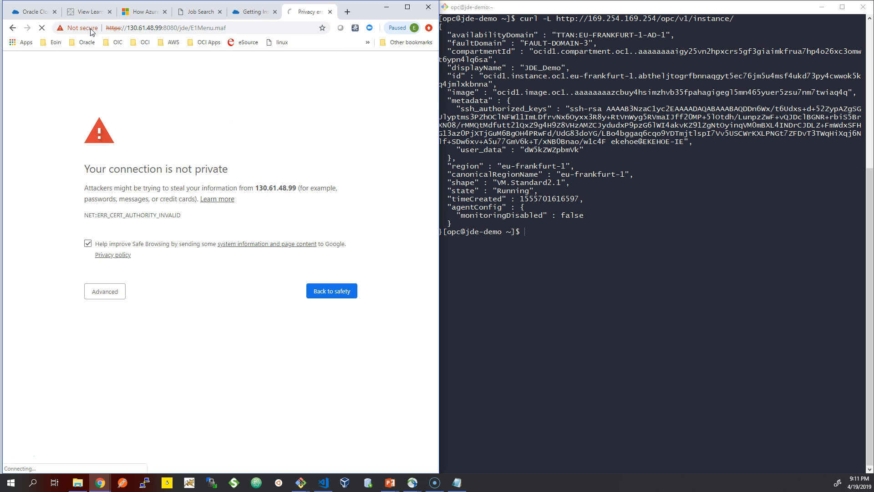
- Proceed past the certificate warning and sign in to EnterpriseOne as jde
left_click(104, 290)
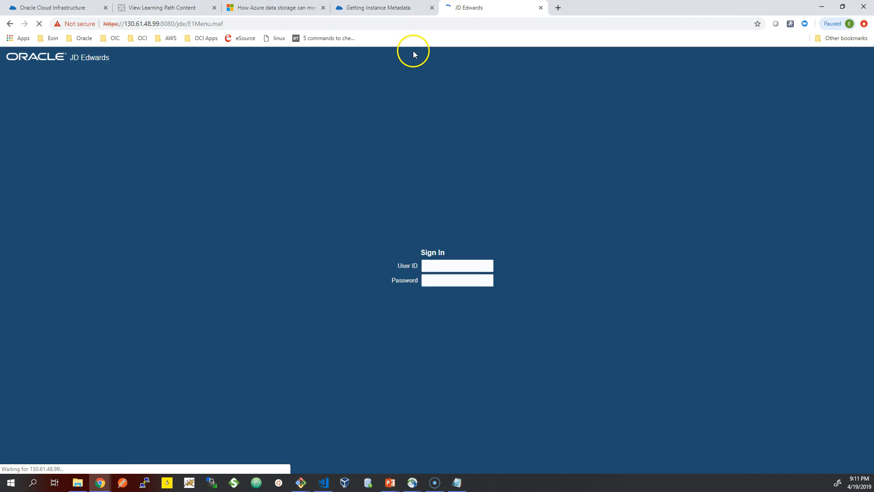
type("jde")
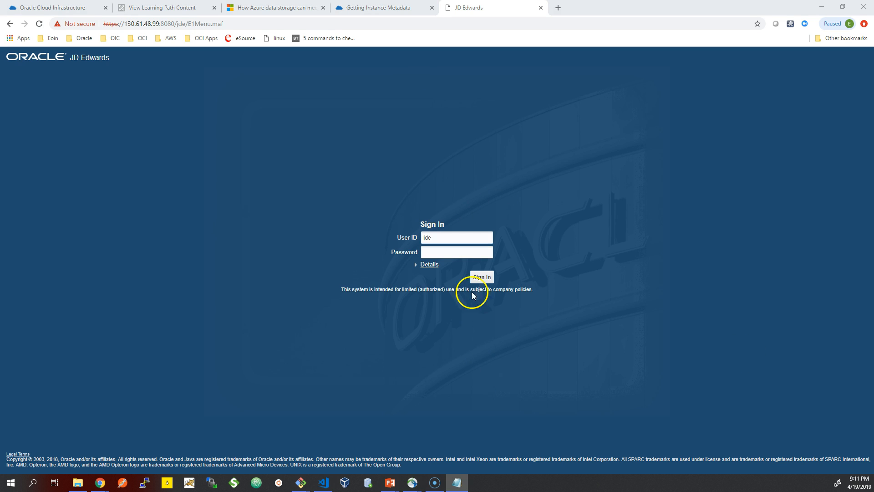
left_click(480, 278)
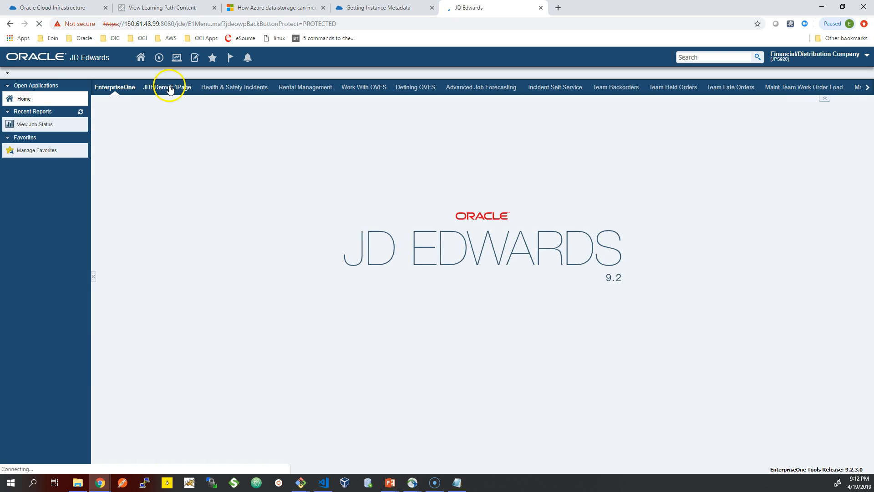
- Tour the JDEDemoE1Page, Health & Safety Incidents, Advanced Job Forecasting and Rental Management pages
left_click(166, 87)
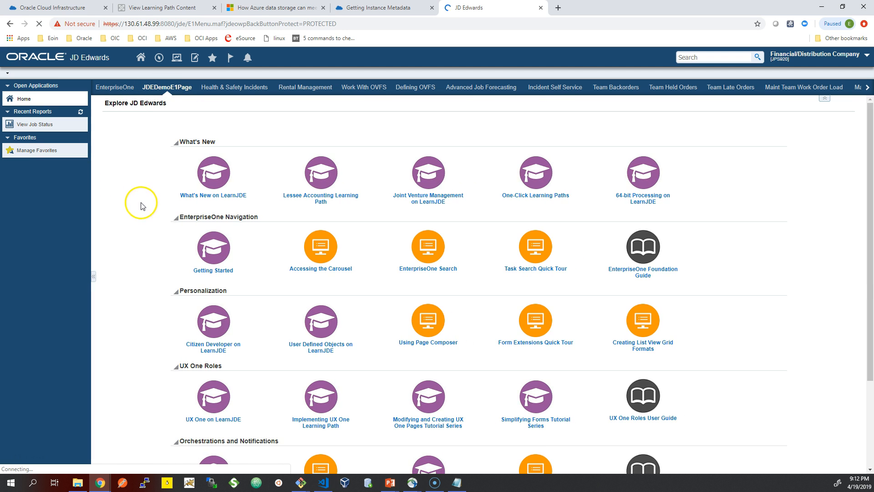
scroll("down", 3)
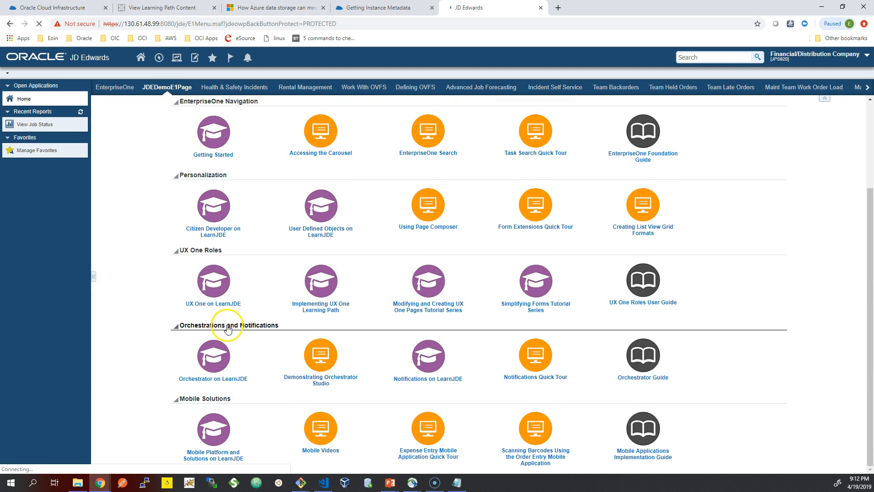
left_click(234, 87)
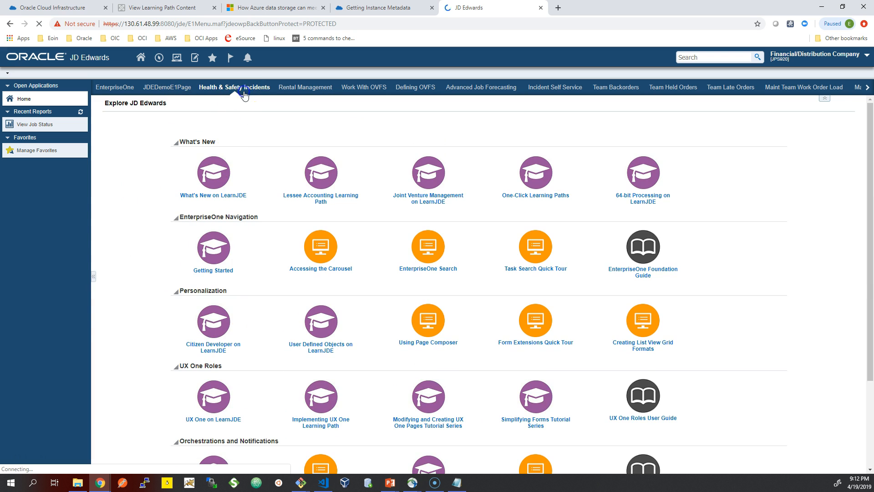
left_click(234, 87)
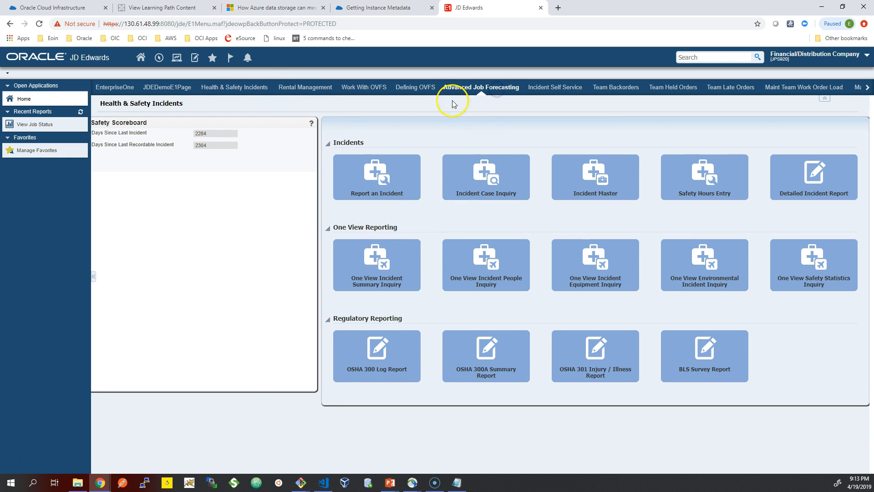
left_click(481, 87)
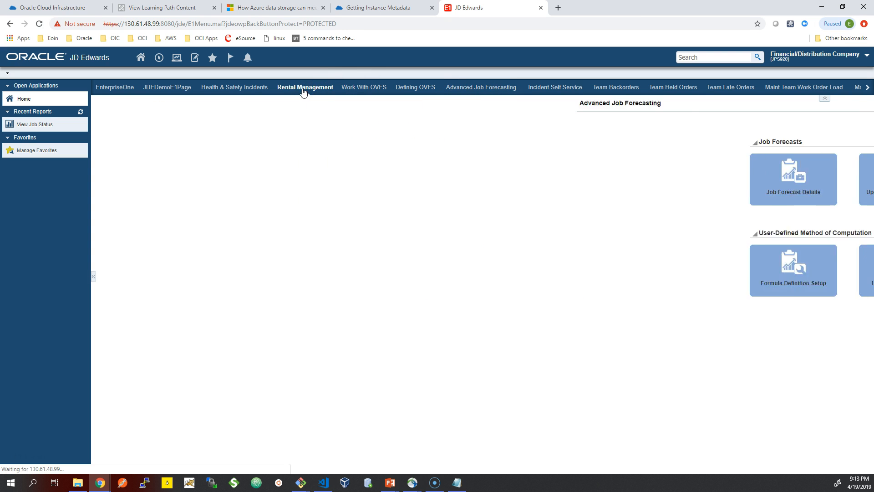
left_click(305, 87)
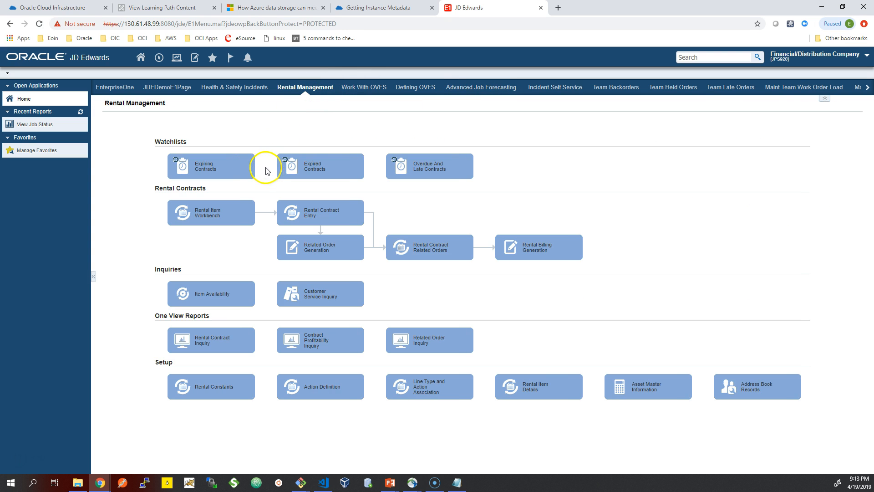
mouse_move(322, 127)
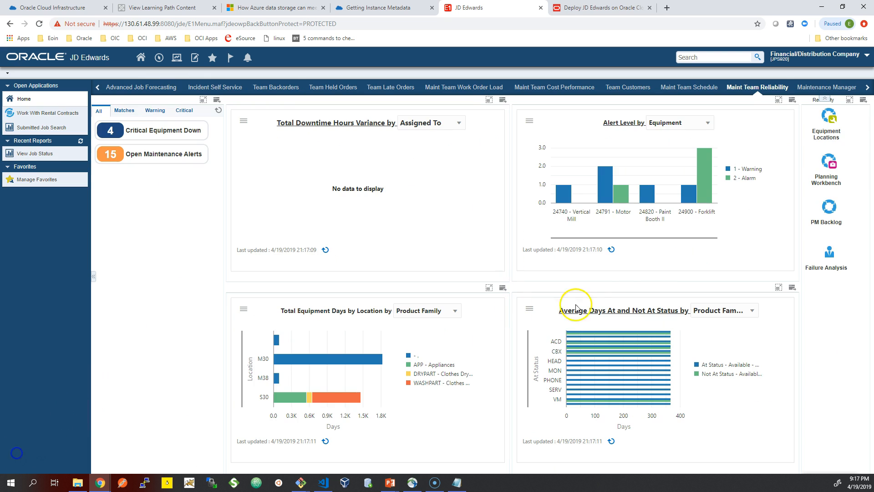
- View Object Usage Tracking, remove the DV920 path code filter and refresh the Usage Count chart
left_click(867, 87)
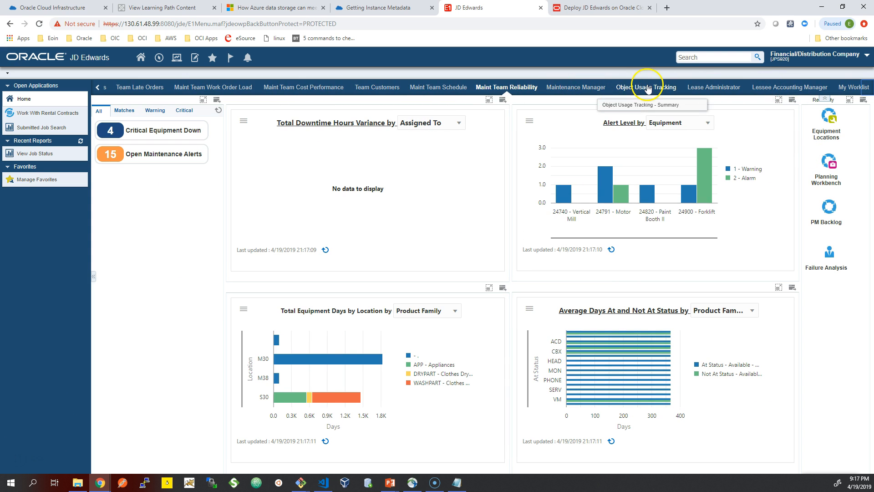
left_click(647, 87)
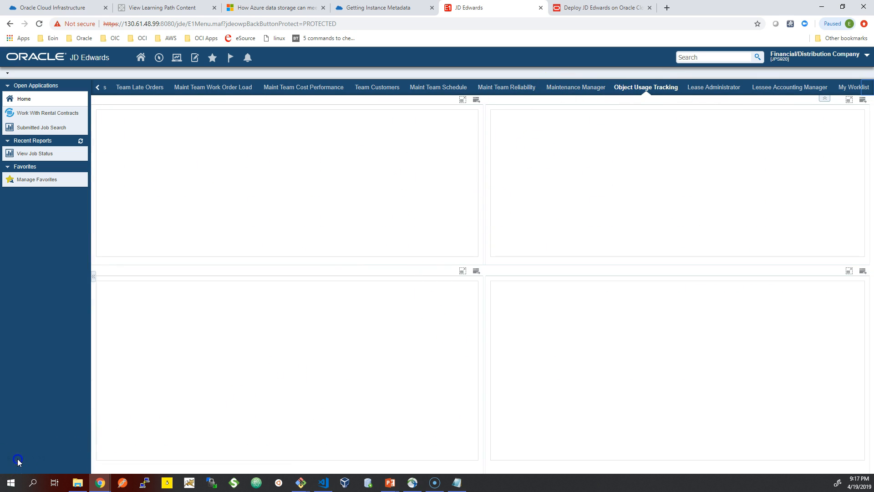
left_click(317, 122)
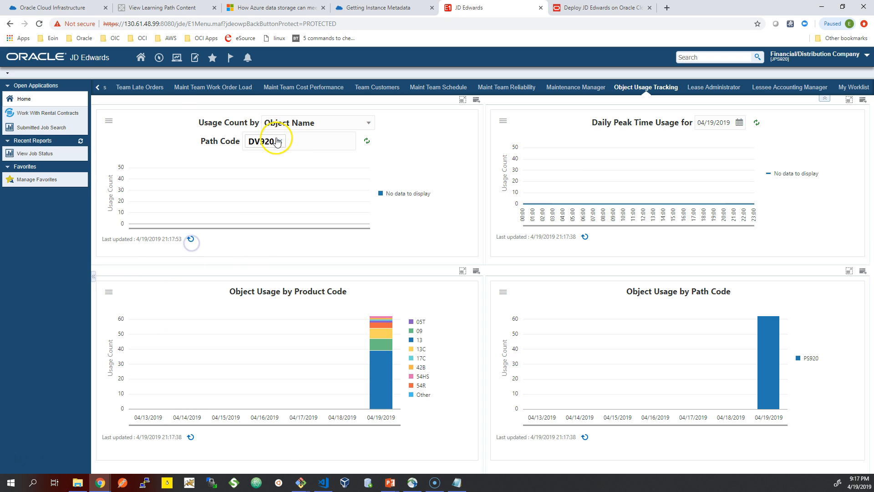
left_click(366, 141)
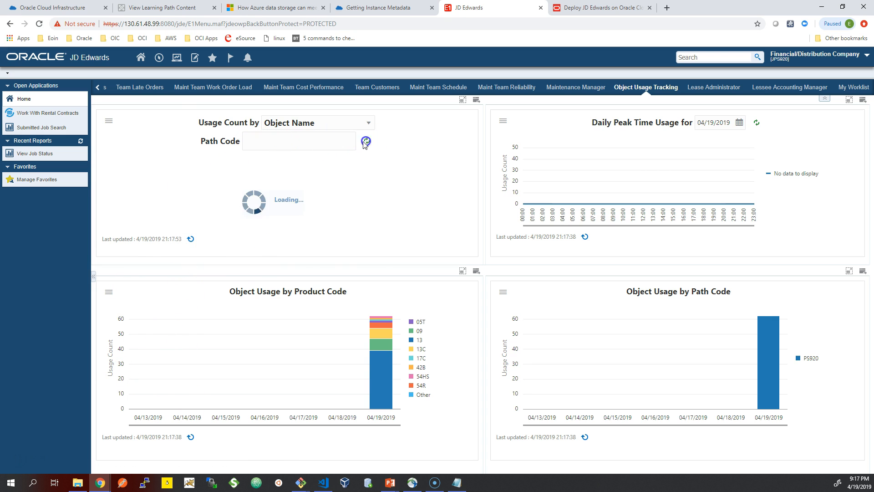
left_click(365, 141)
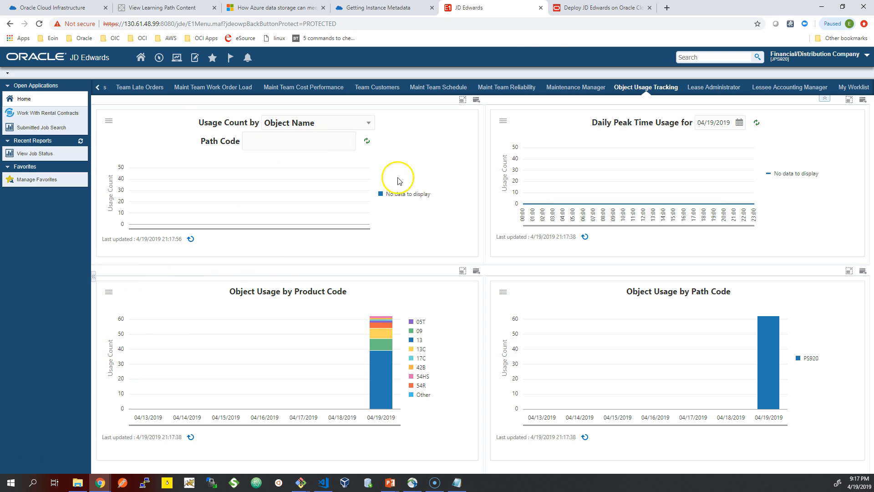
left_click(601, 7)
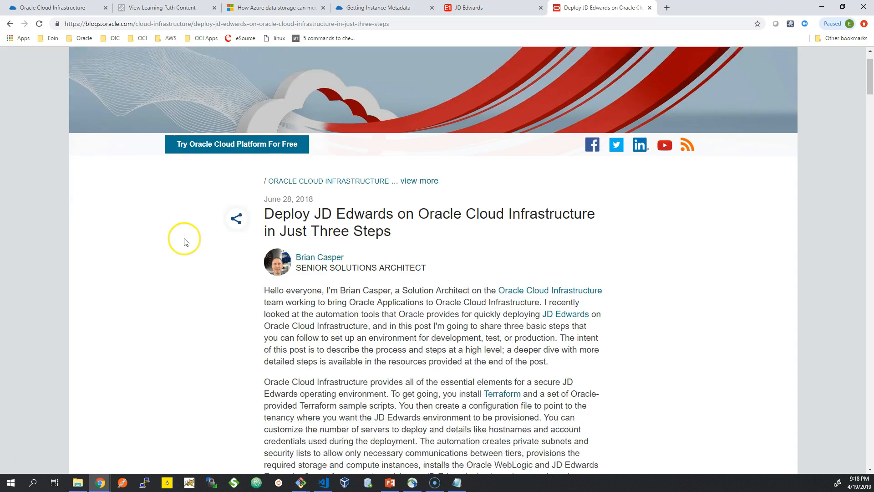
- Read through the 'Deploy JD Edwards on OCI in Three Steps' post and return to the OCI console
scroll("down", 3)
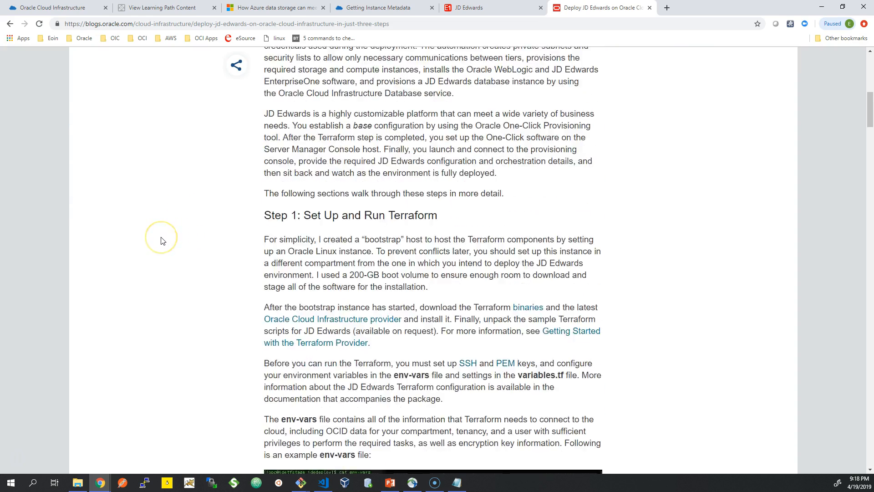
scroll("up", 3)
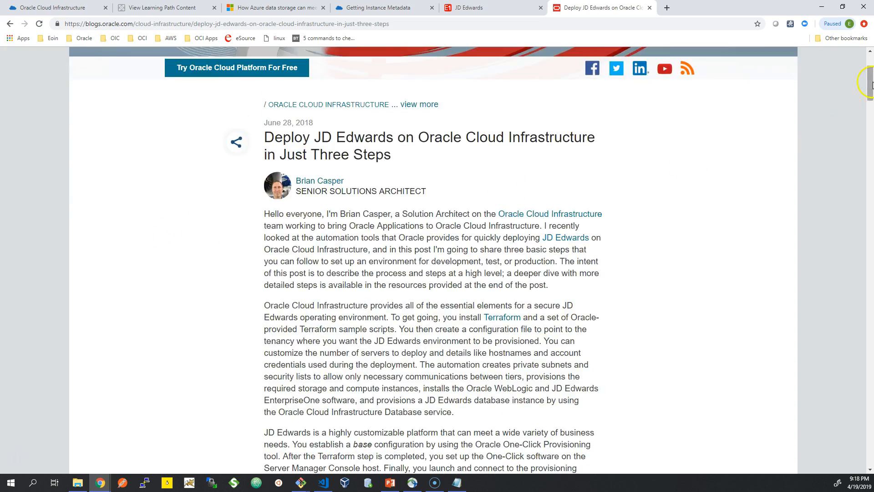
scroll("down", 3)
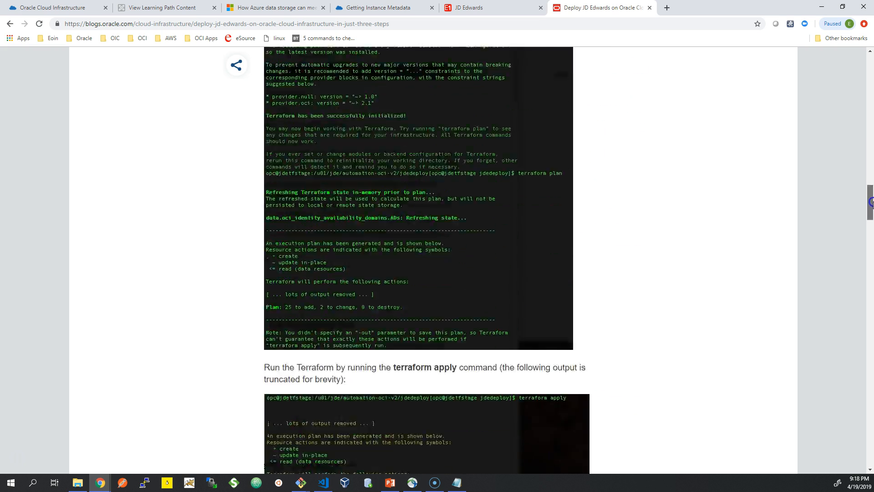
scroll("down", 3)
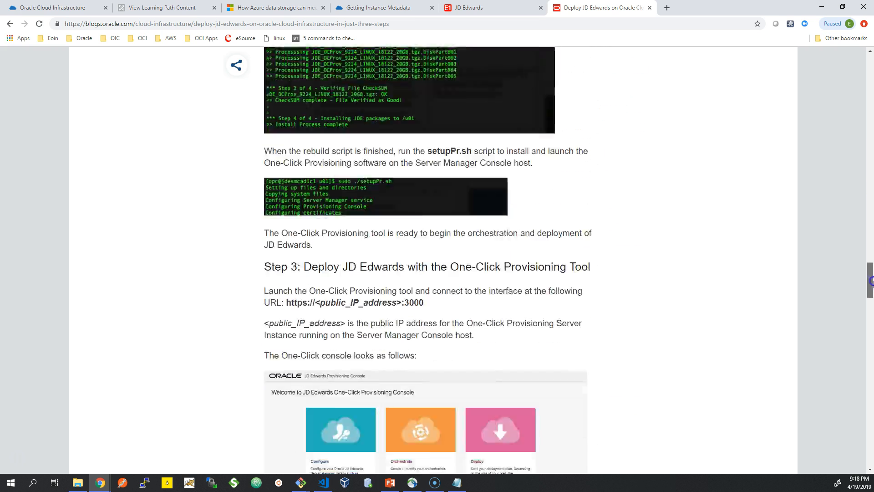
scroll("down", 3)
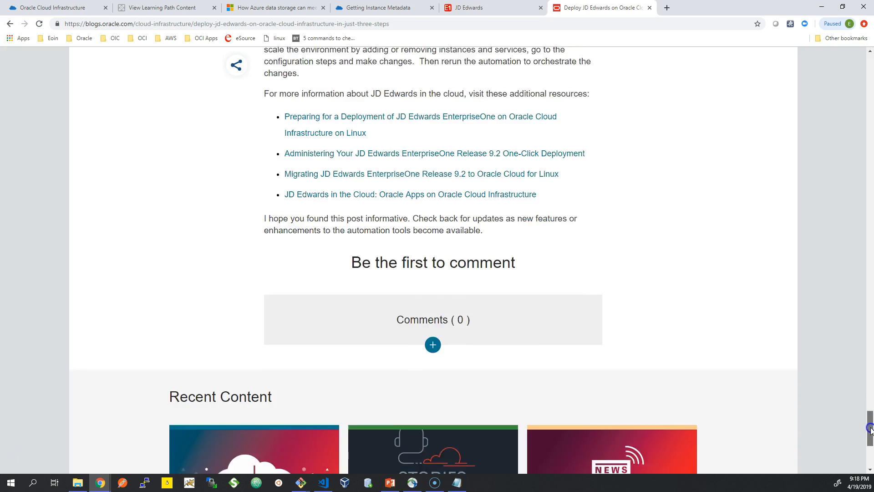
scroll("up", 3)
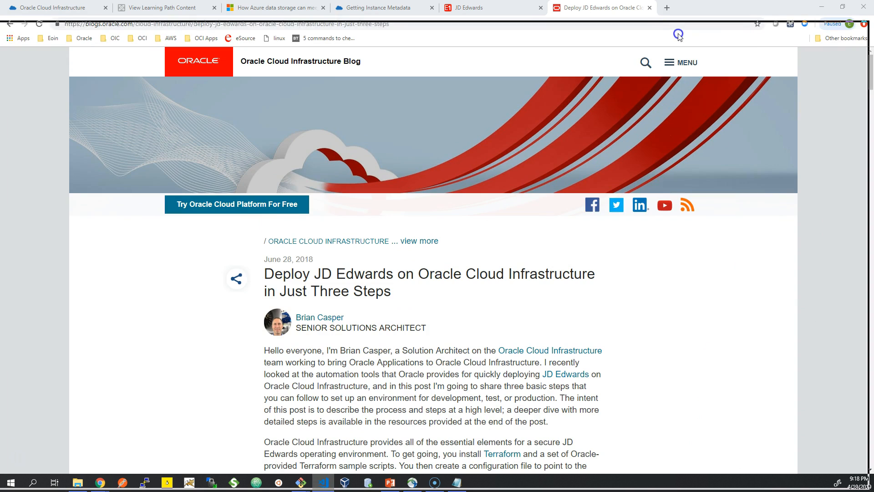
left_click(322, 482)
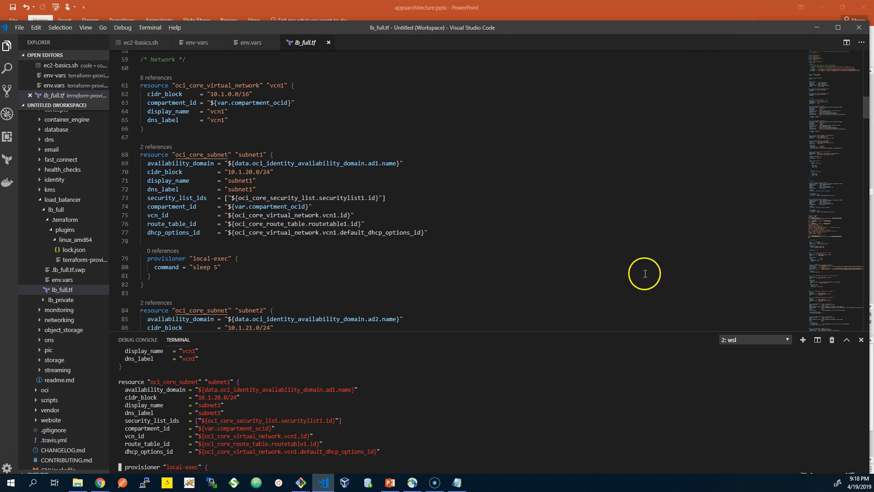
left_click(390, 483)
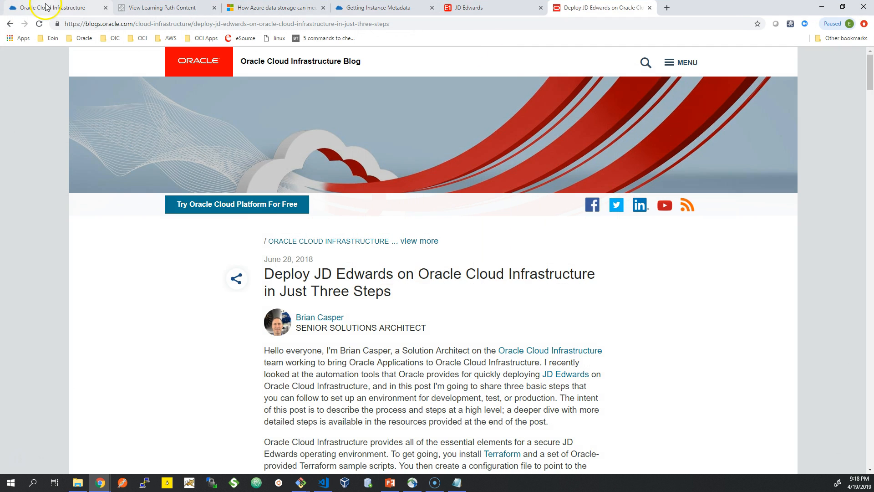
left_click(53, 7)
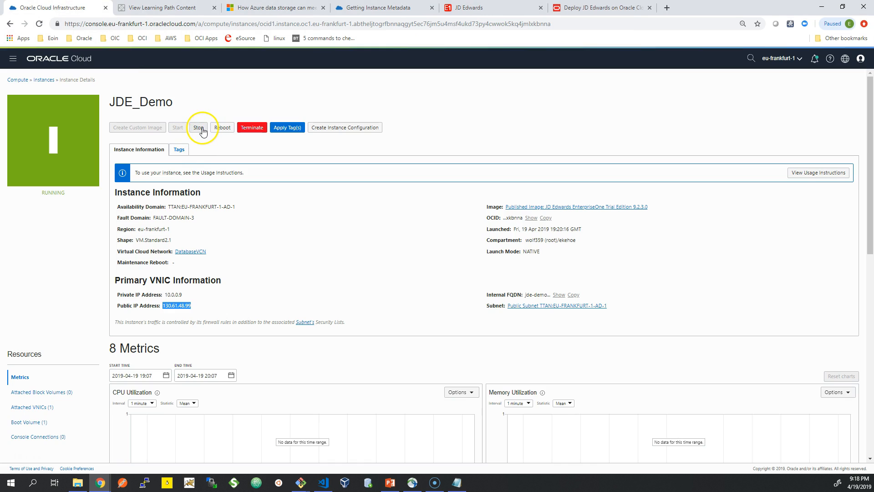
- Stop the JDE_Demo instance and confirm the shutdown
left_click(198, 127)
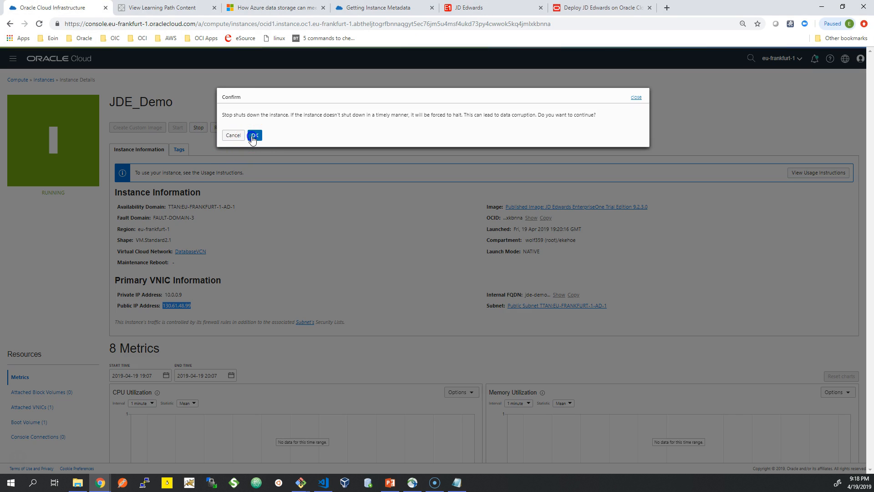
left_click(254, 135)
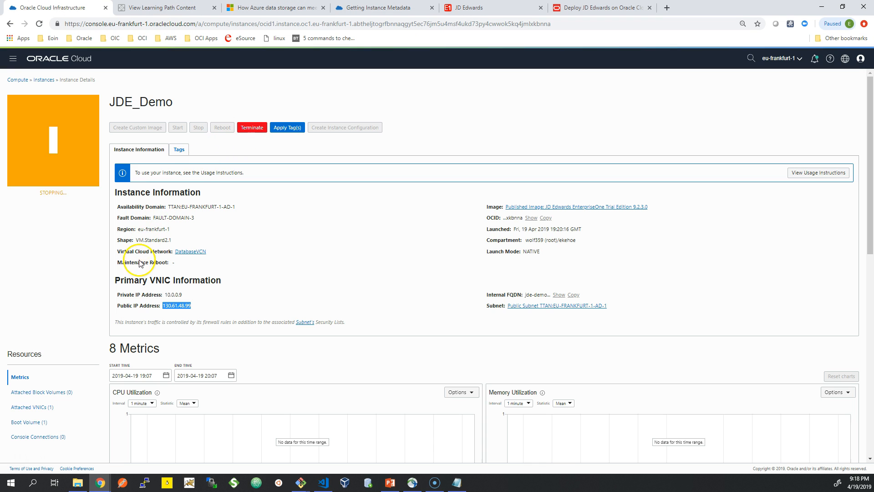
mouse_move(18, 462)
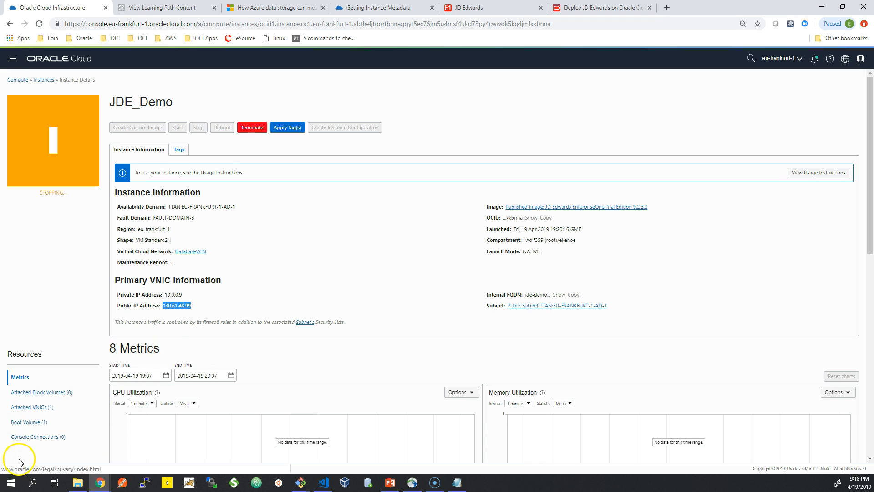